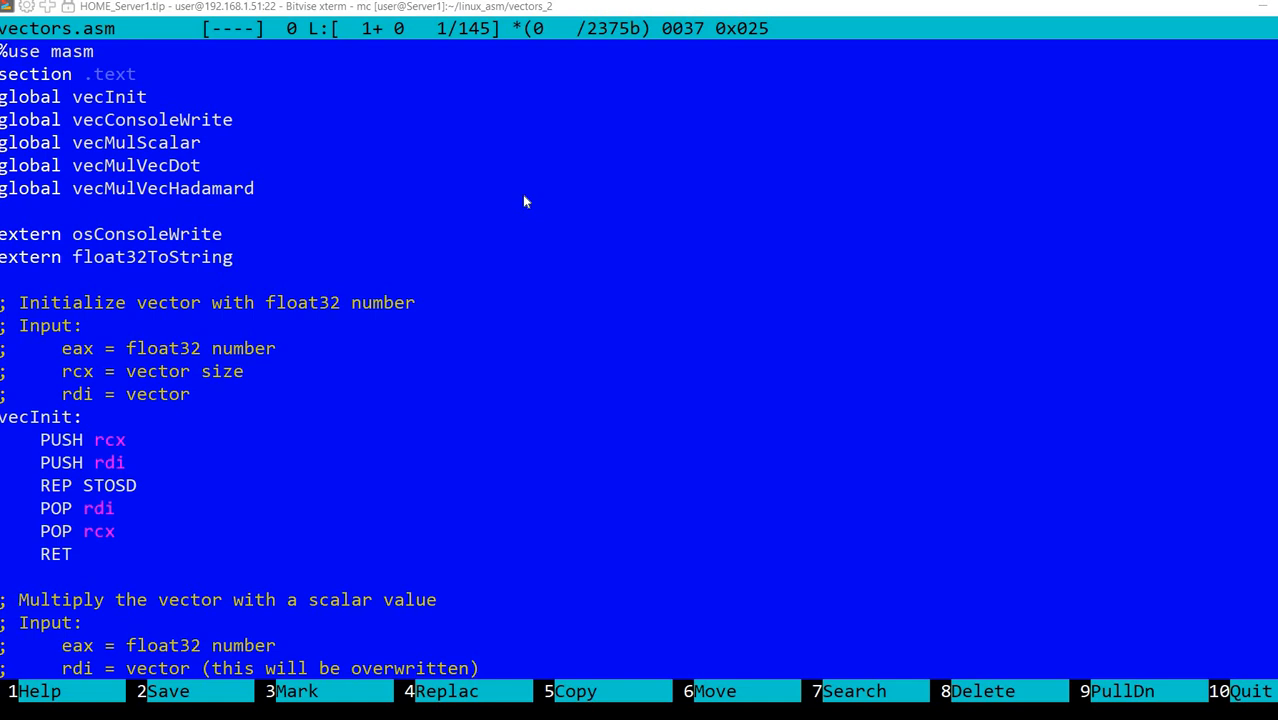
{"action": "mouse_move", "coordinate": [708, 284]}
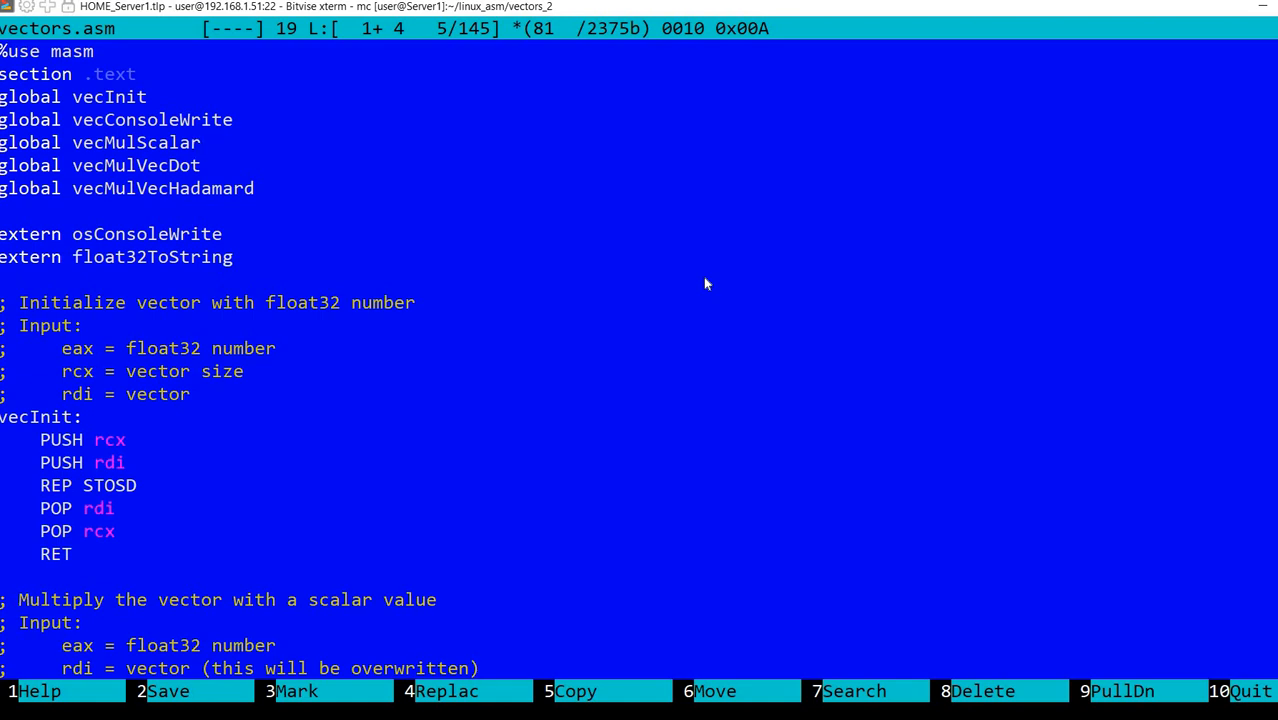
Step: Show the Dot product article and scroll to its Coordinate definition with the summation formula
{"action": "left_click", "coordinate": [200, 142]}
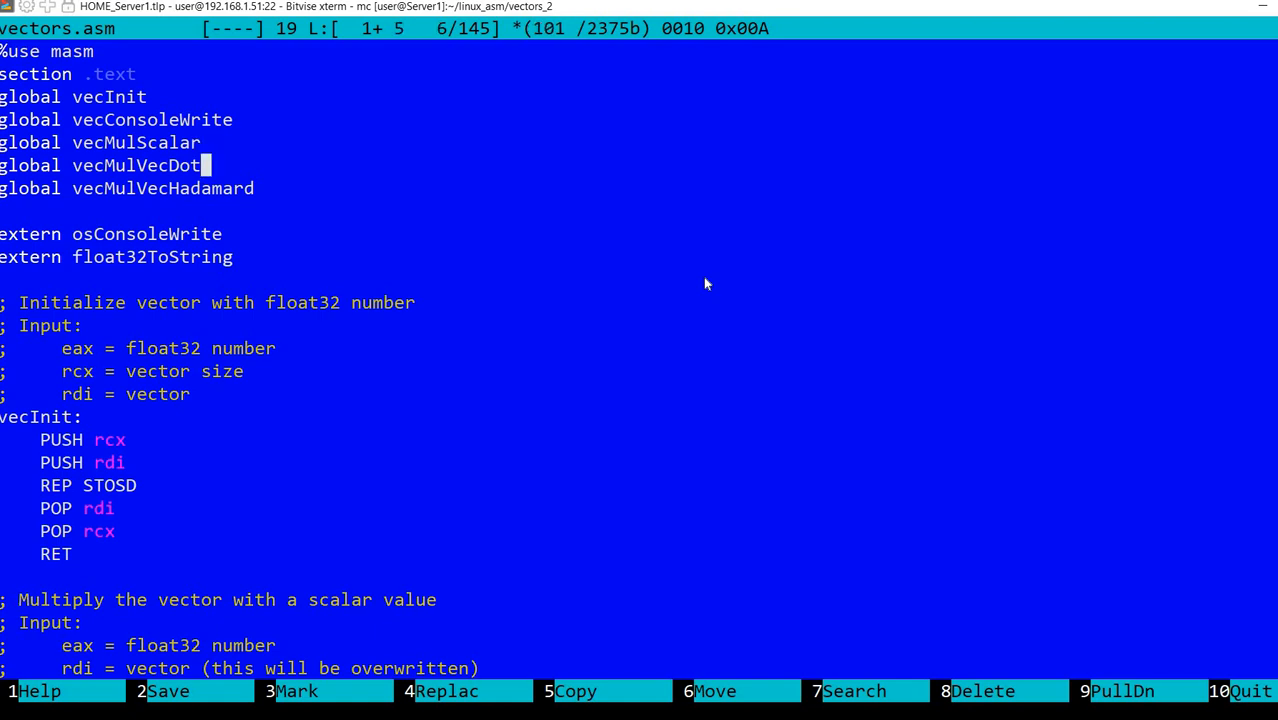
{"action": "mouse_move", "coordinate": [740, 276]}
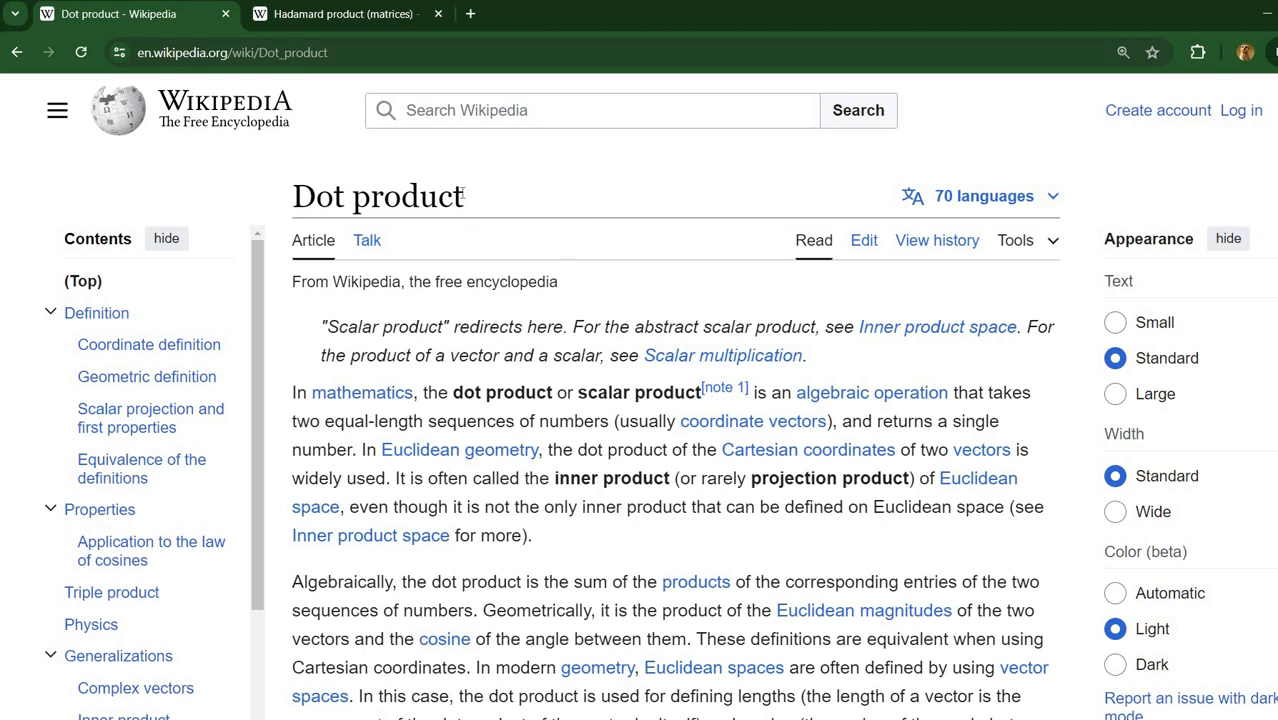
{"action": "mouse_move", "coordinate": [460, 180]}
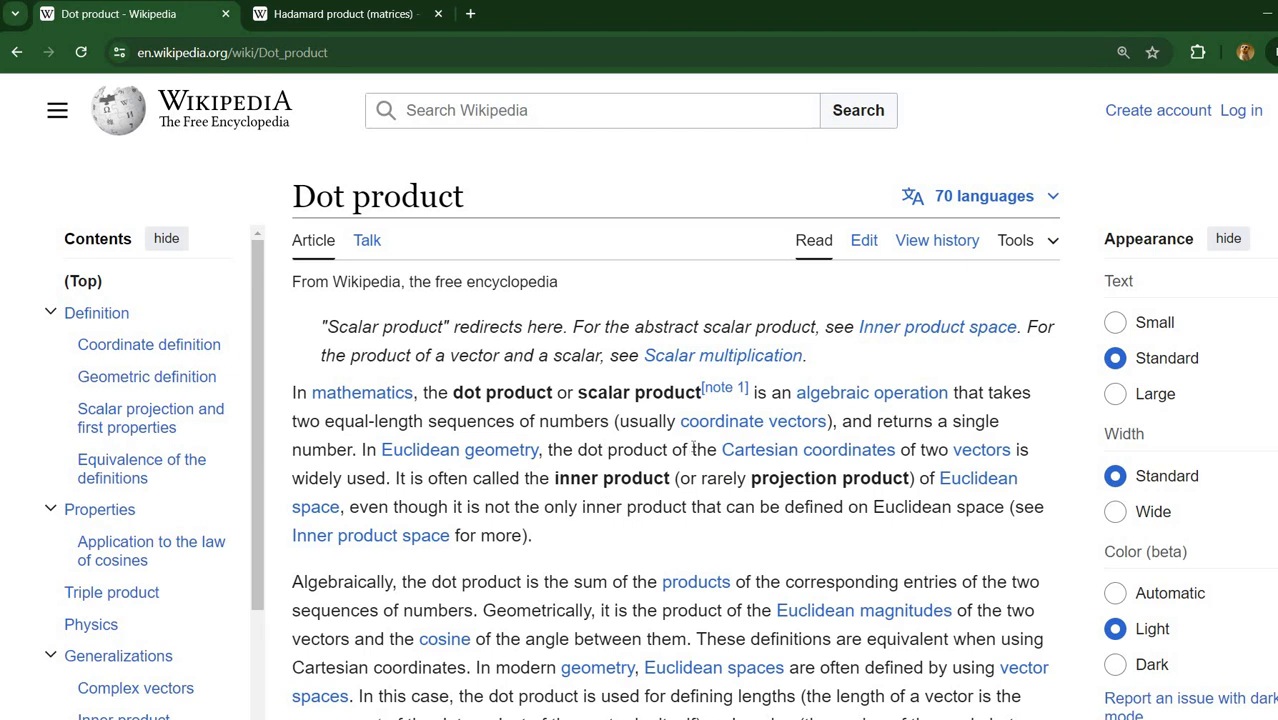
{"action": "mouse_move", "coordinate": [628, 400]}
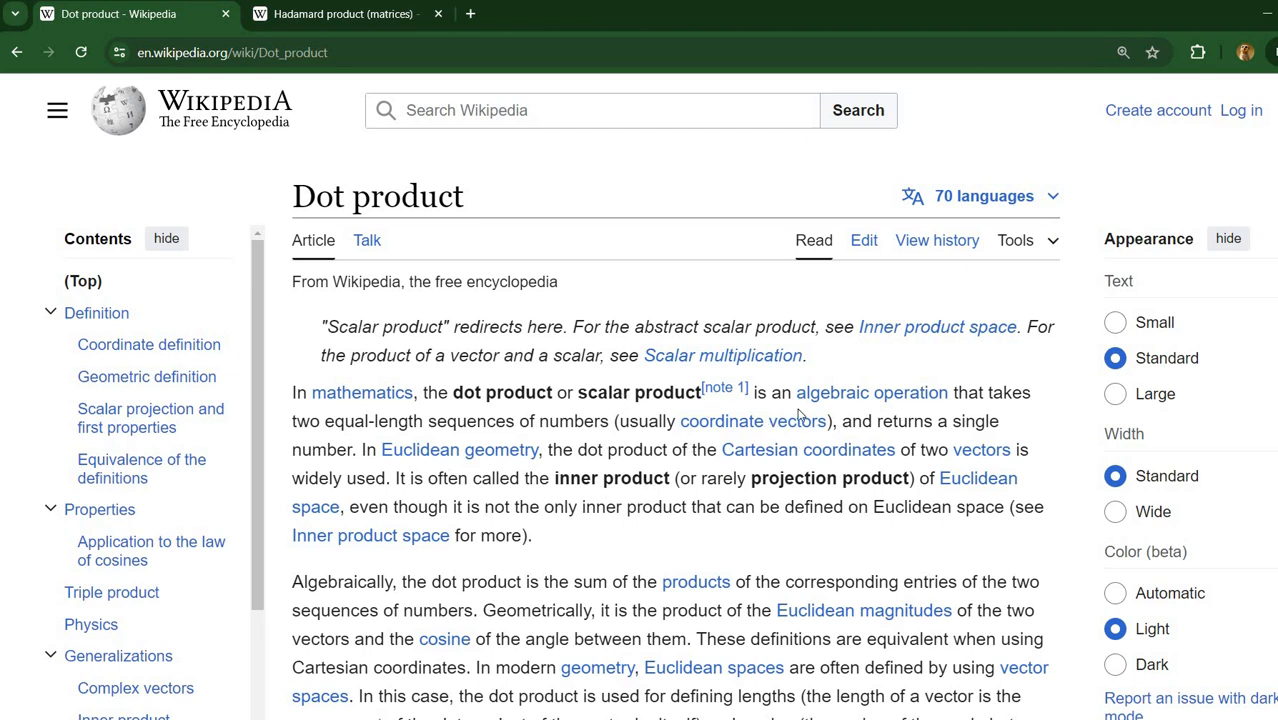
{"action": "mouse_move", "coordinate": [966, 458]}
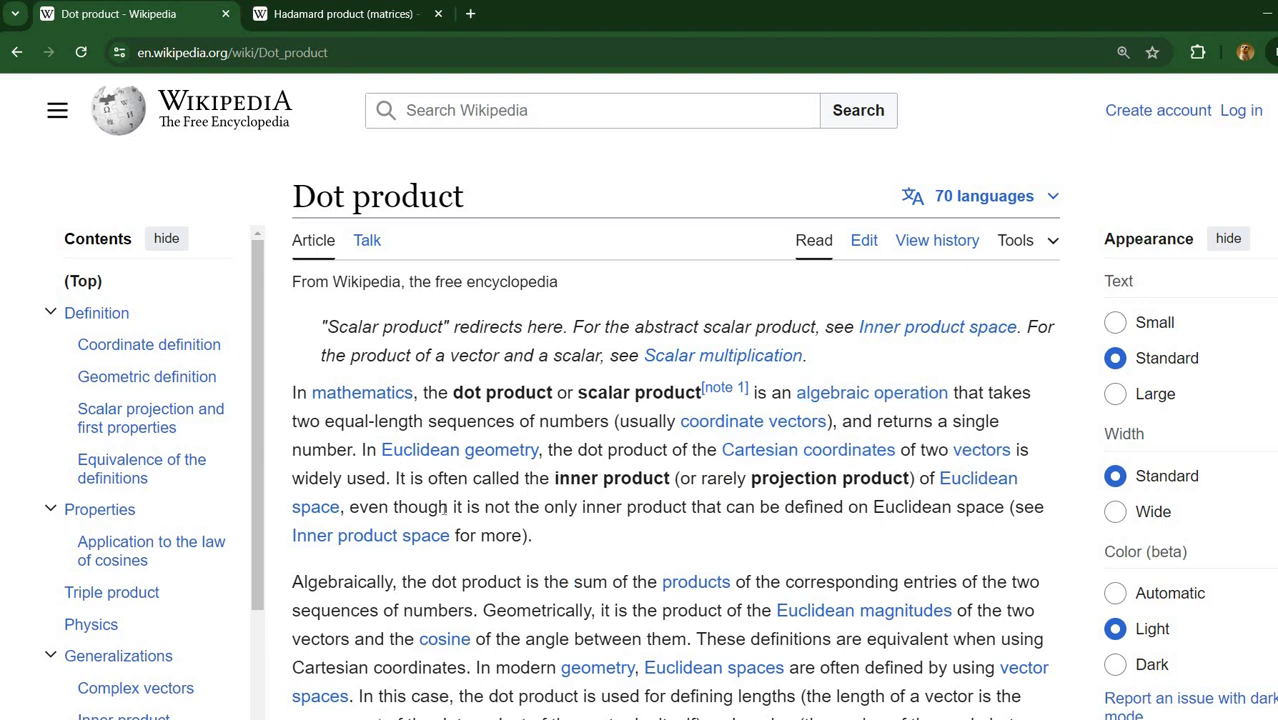
{"action": "scroll", "scroll_direction": "down", "scroll_amount": 3}
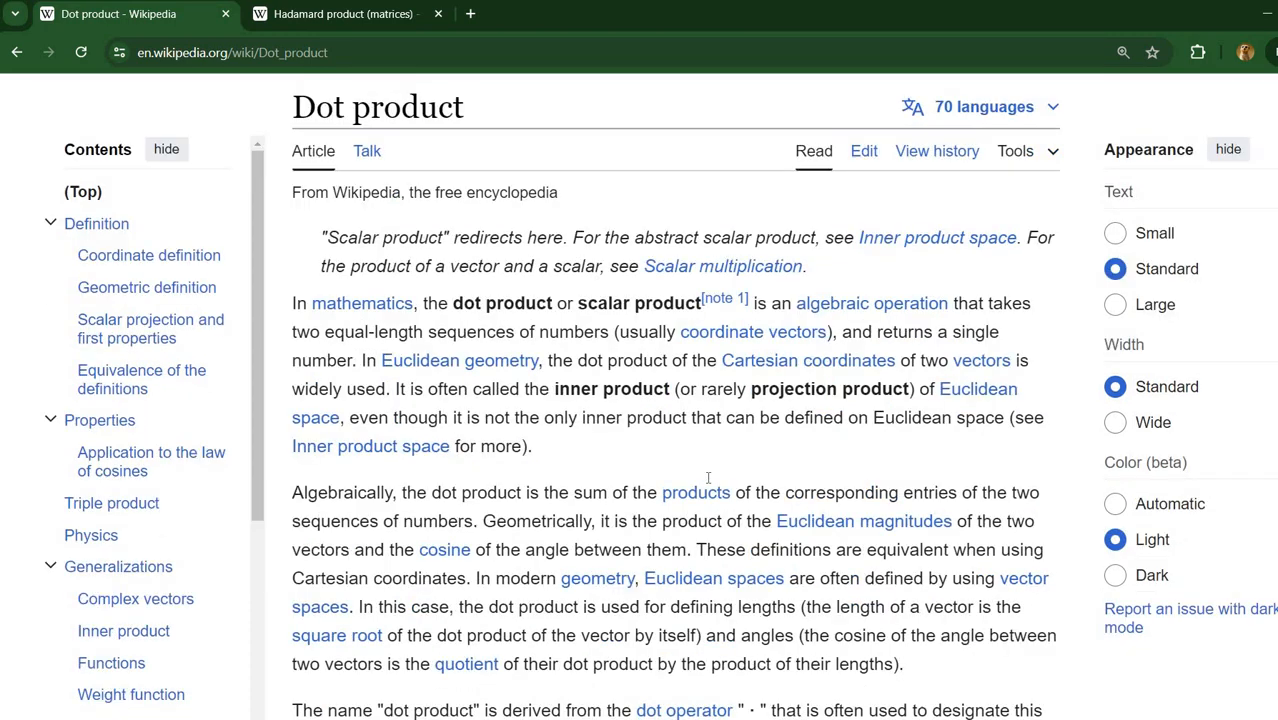
{"action": "scroll", "scroll_direction": "down", "scroll_amount": 3}
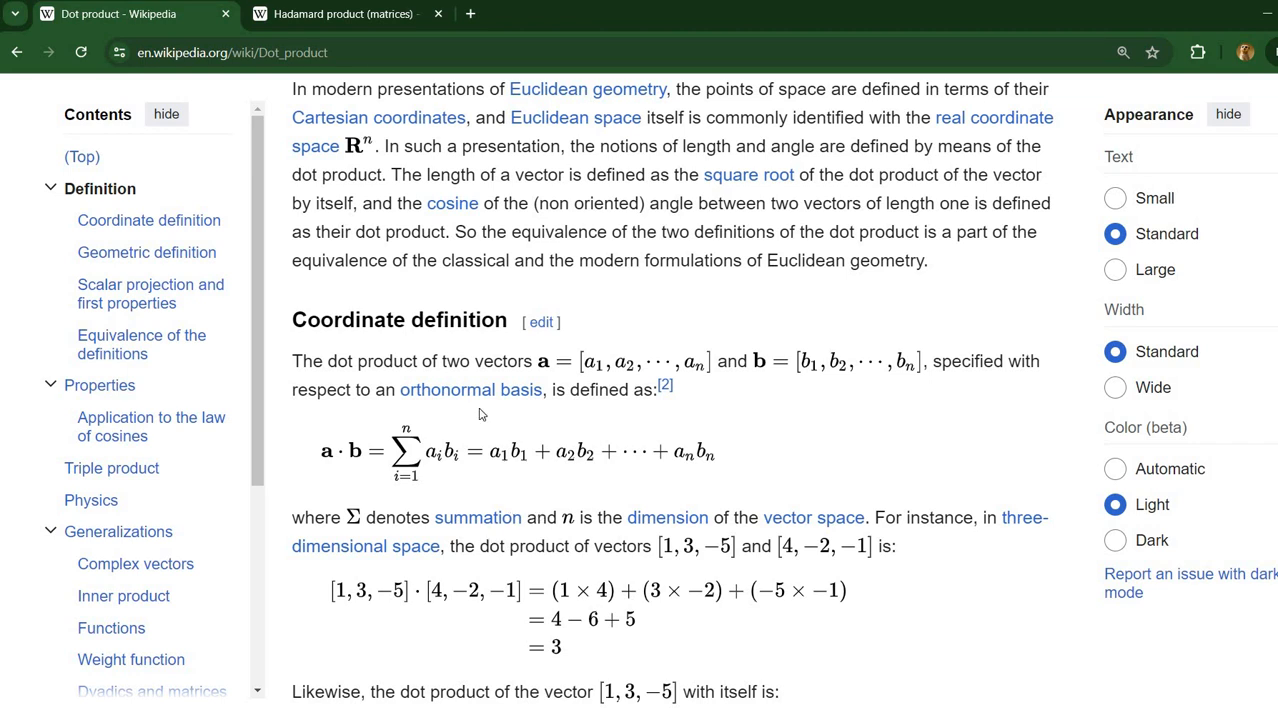
{"action": "mouse_move", "coordinate": [512, 464]}
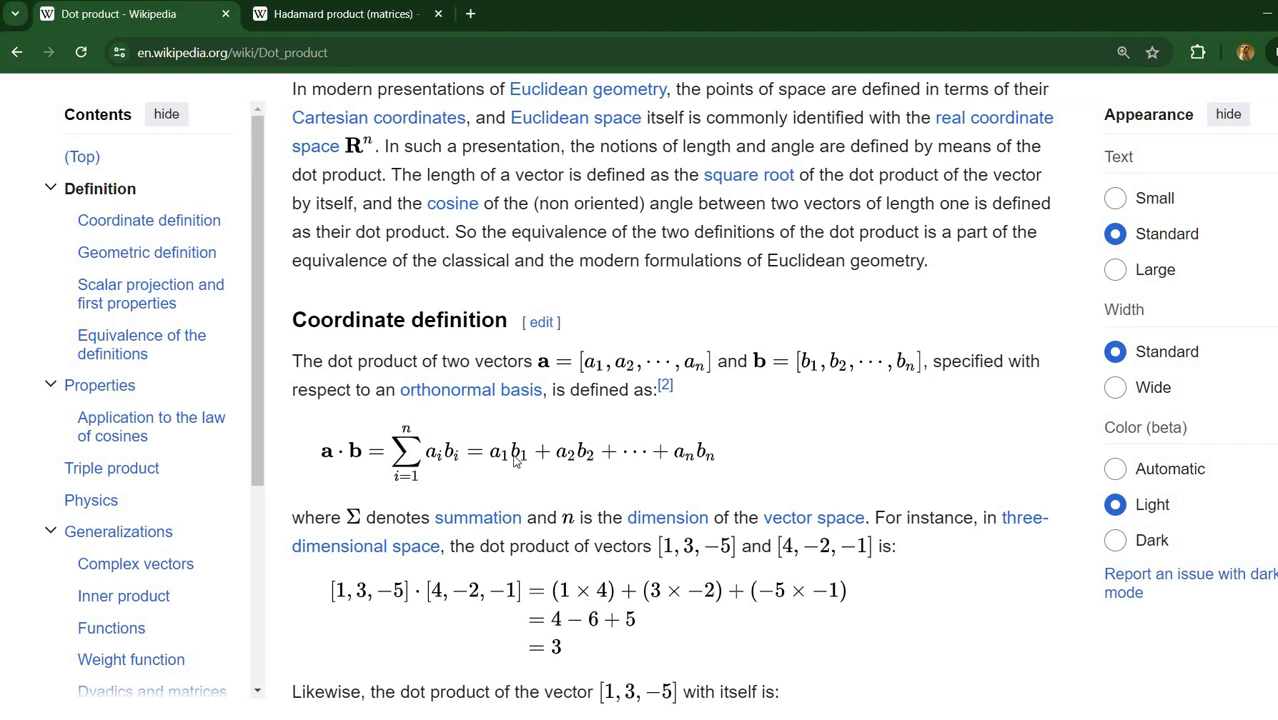
{"action": "mouse_move", "coordinate": [504, 468]}
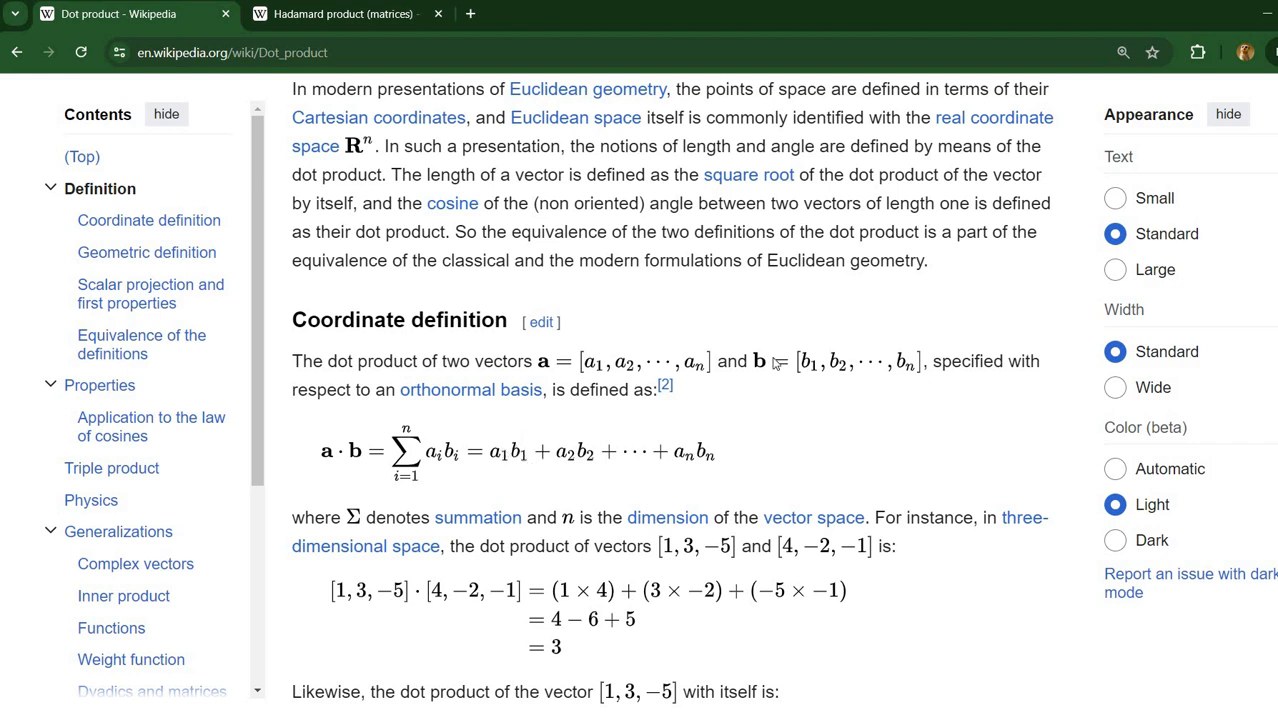
{"action": "mouse_move", "coordinate": [844, 436]}
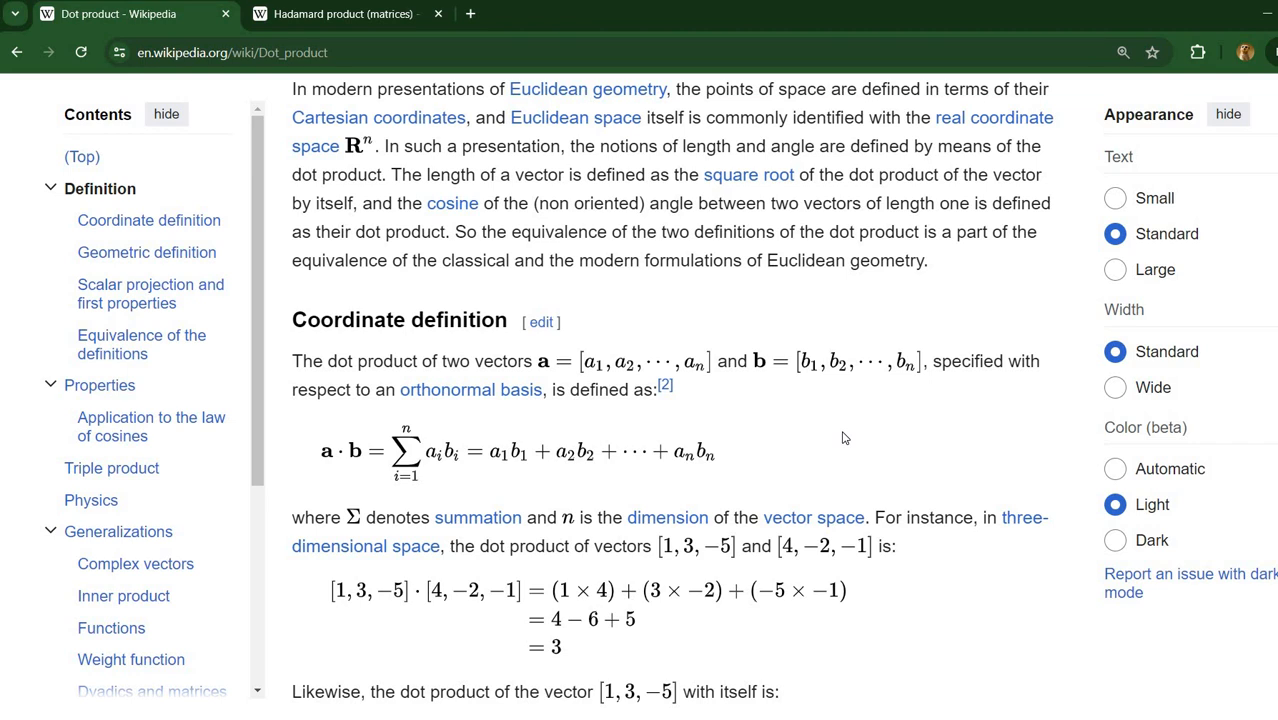
{"action": "mouse_move", "coordinate": [1100, 352]}
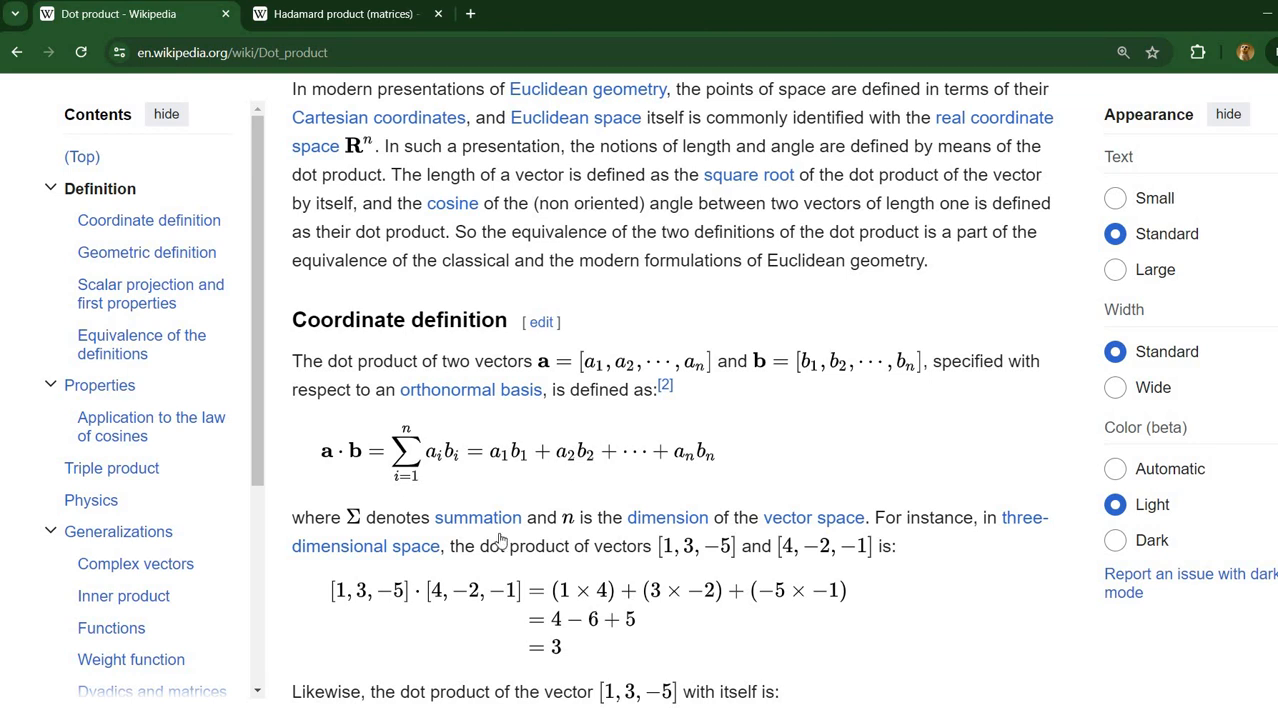
{"action": "mouse_move", "coordinate": [384, 40]}
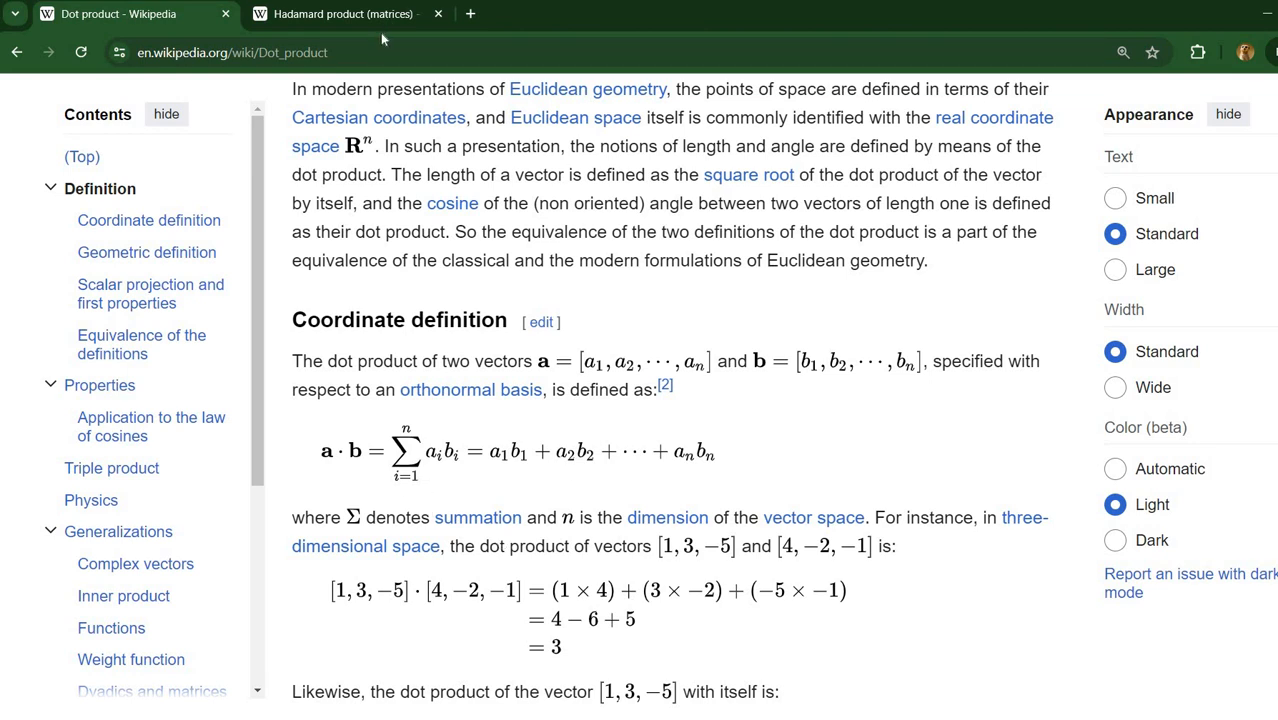
Step: Read the Hadamard product Definition and 2 × 3 example, then return to vectors.asm
{"action": "left_click", "coordinate": [356, 16]}
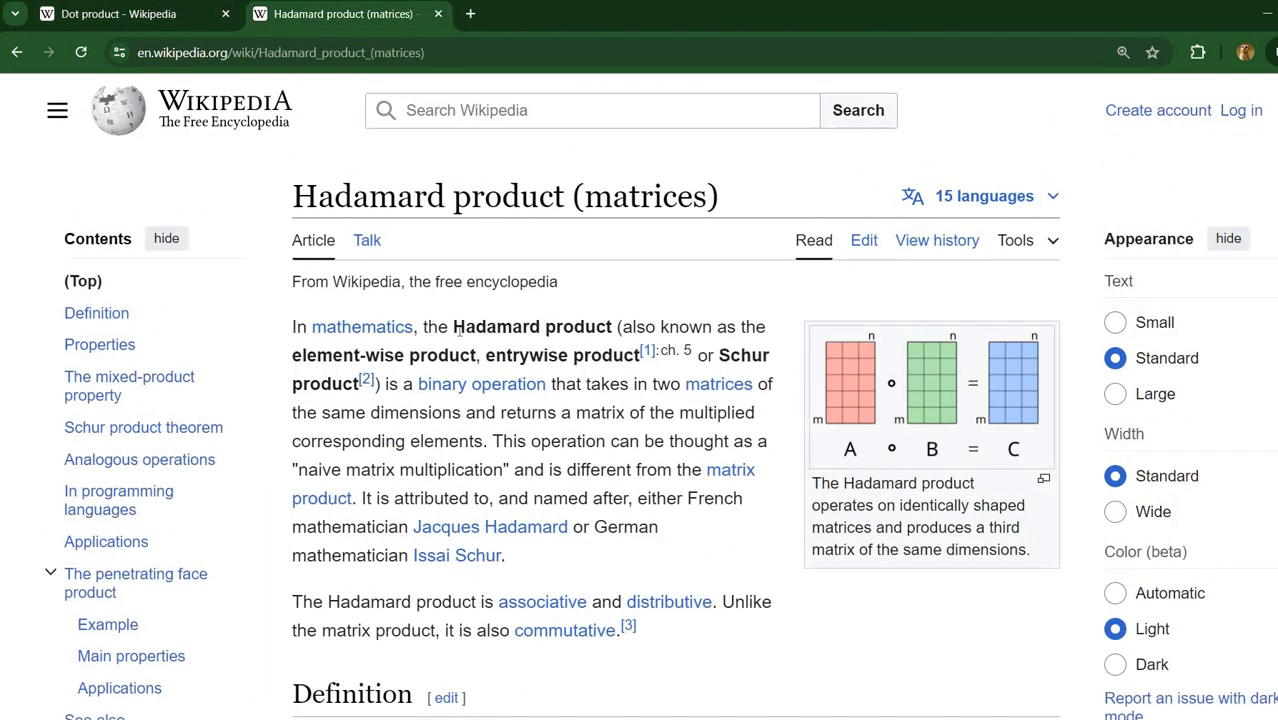
{"action": "mouse_move", "coordinate": [626, 458]}
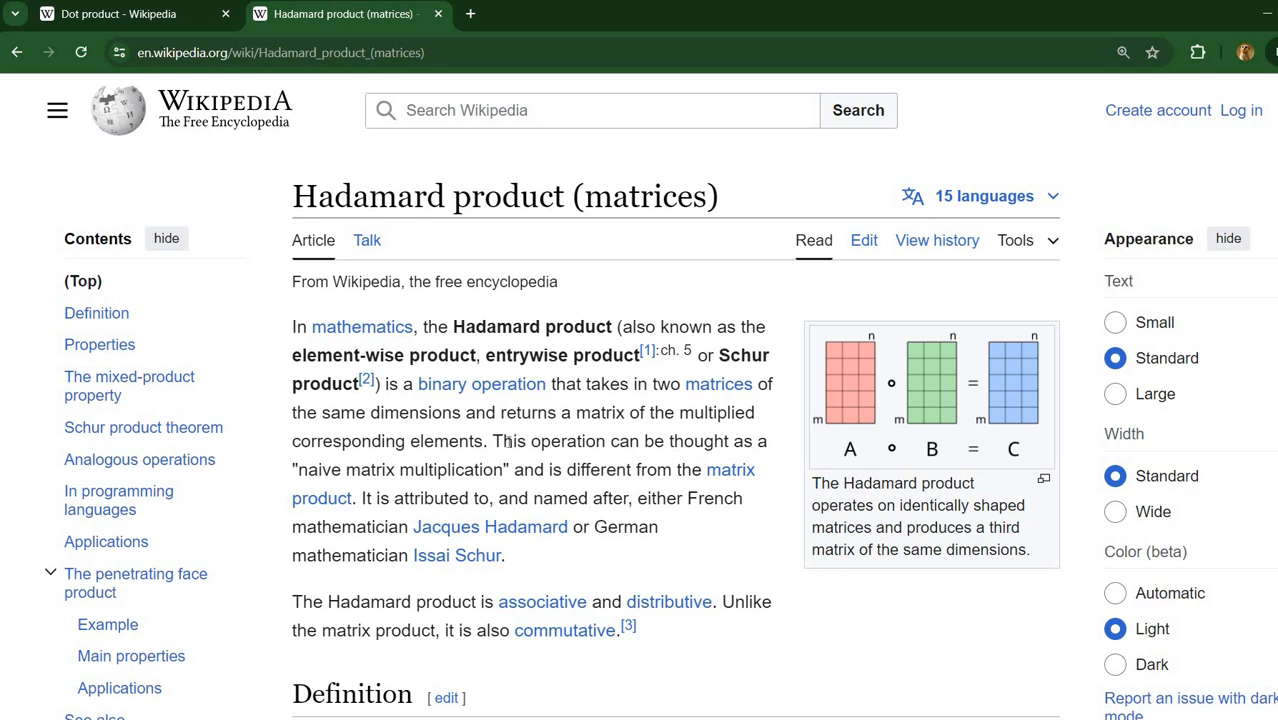
{"action": "mouse_move", "coordinate": [614, 414]}
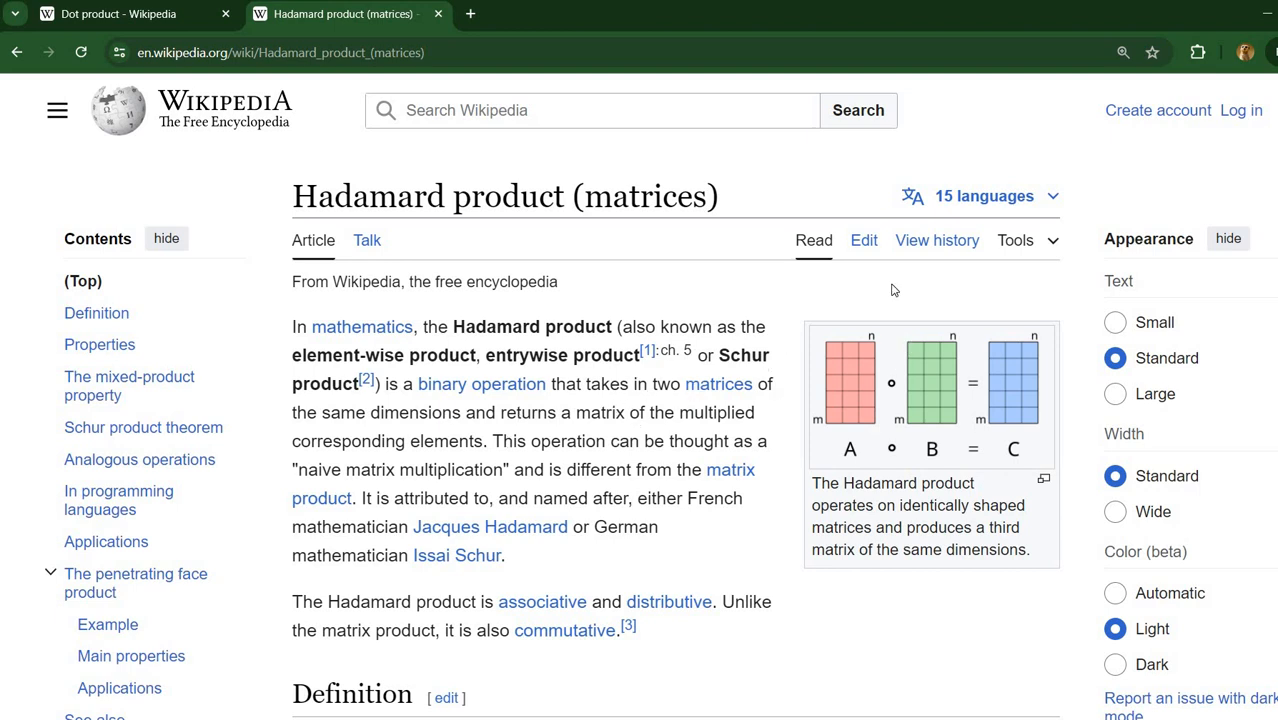
{"action": "mouse_move", "coordinate": [968, 352]}
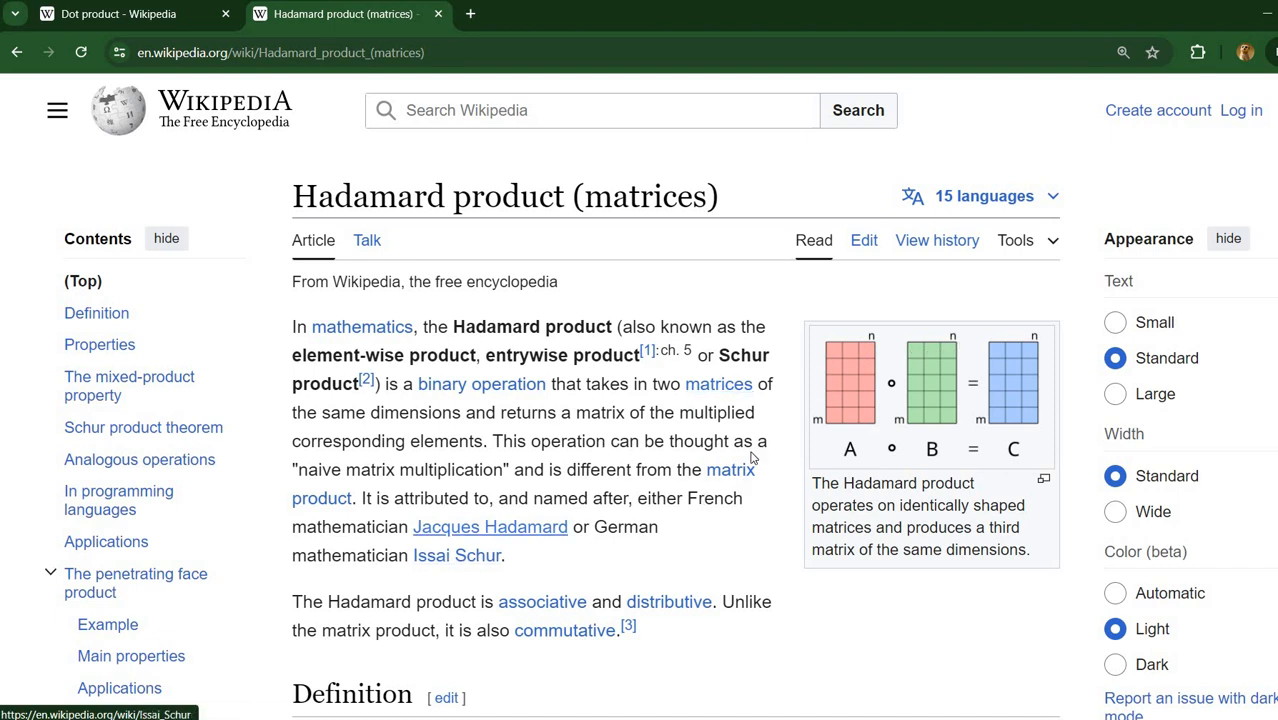
{"action": "scroll", "scroll_direction": "down", "scroll_amount": 3}
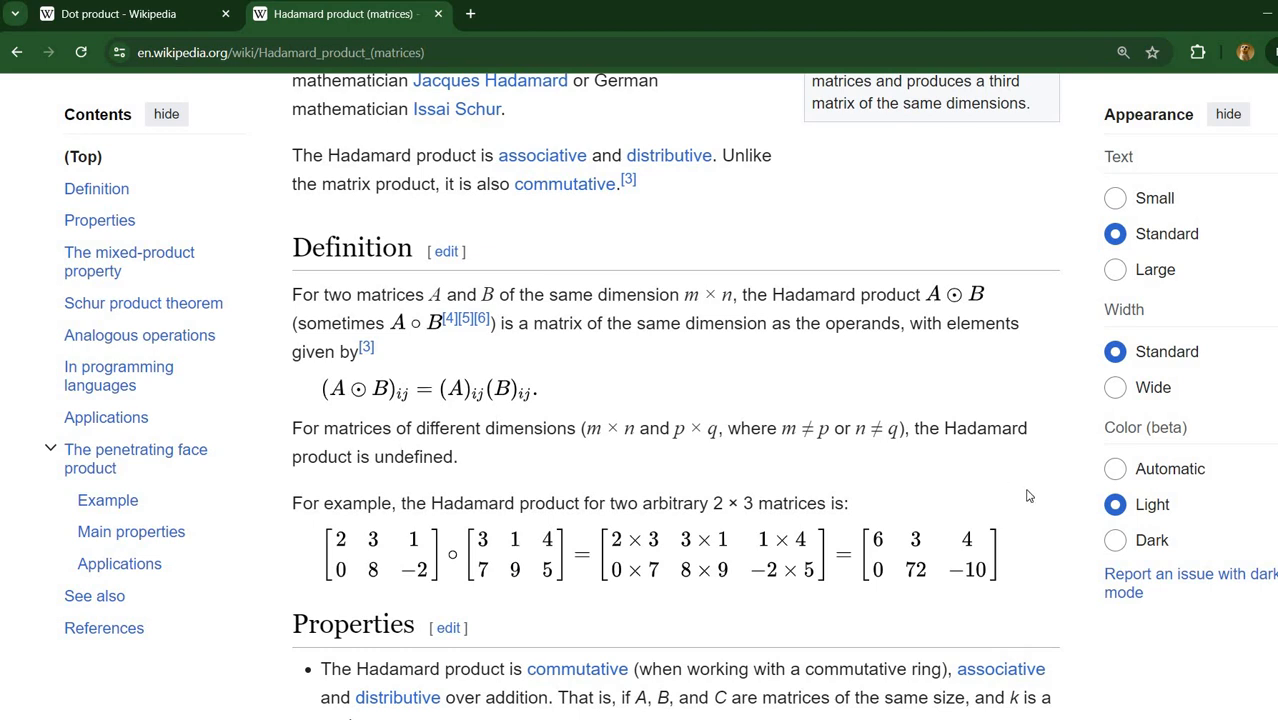
{"action": "mouse_move", "coordinate": [484, 376]}
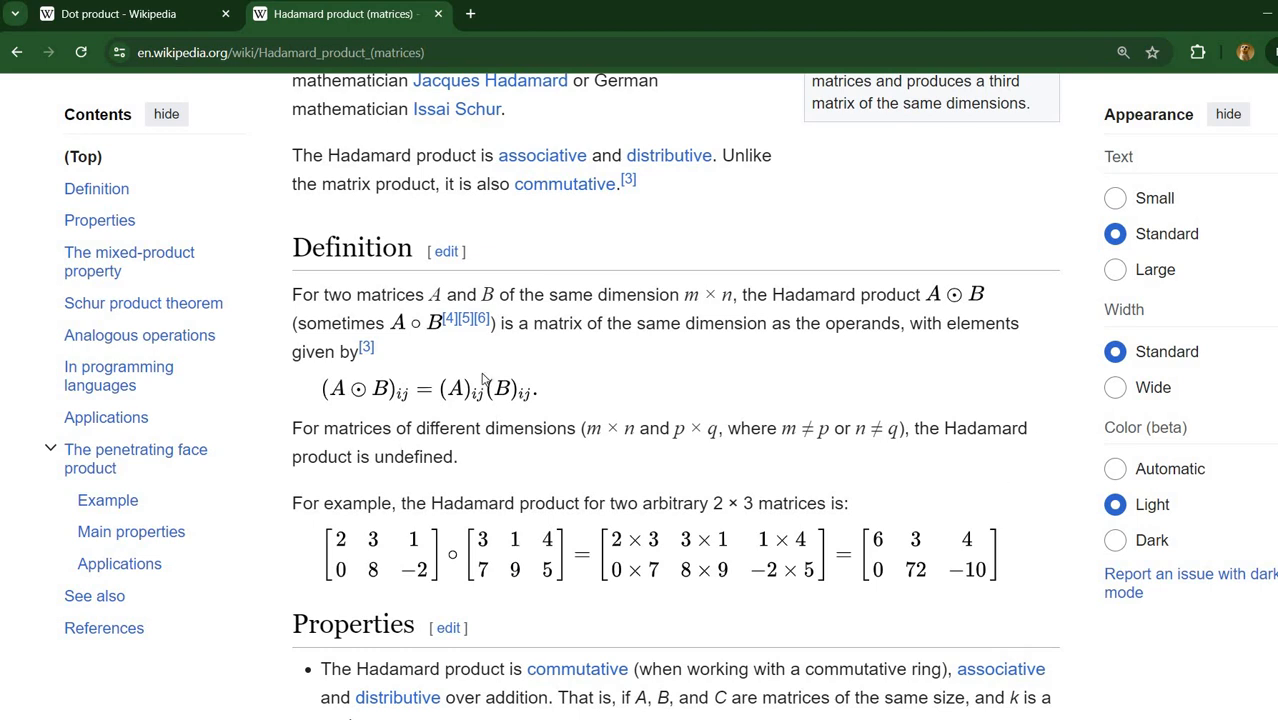
{"action": "mouse_move", "coordinate": [396, 384]}
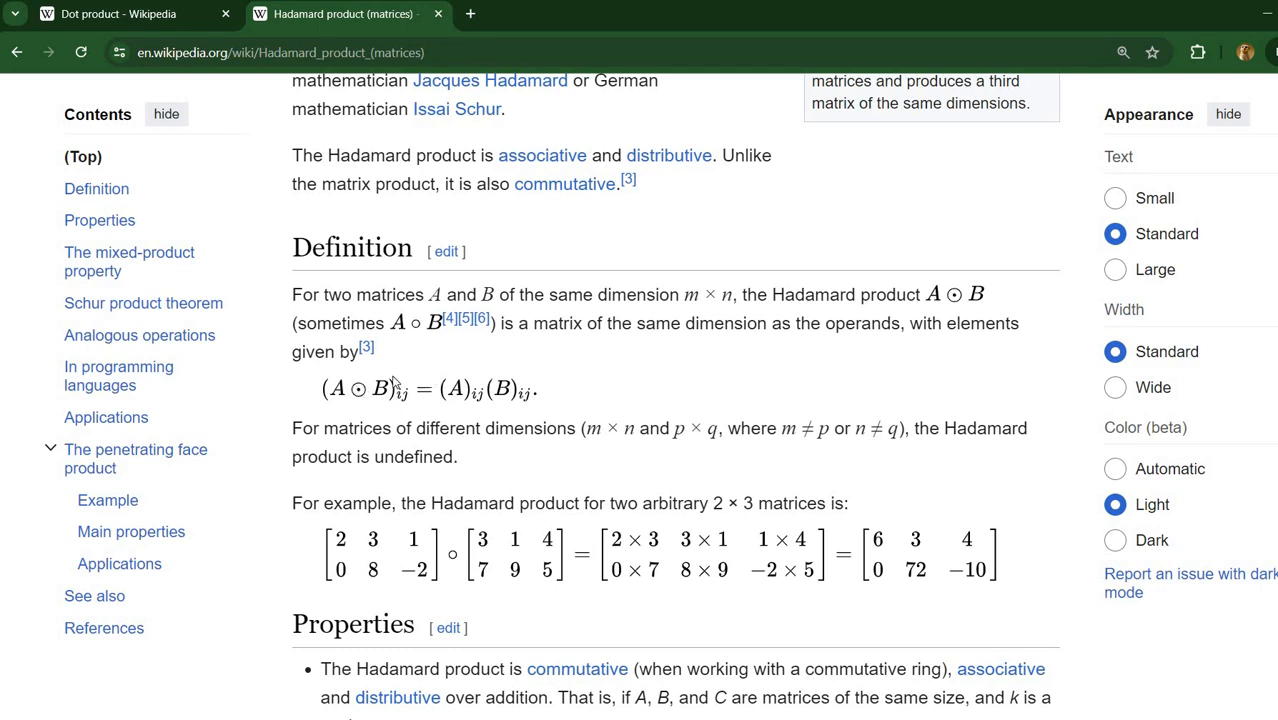
{"action": "mouse_move", "coordinate": [974, 560]}
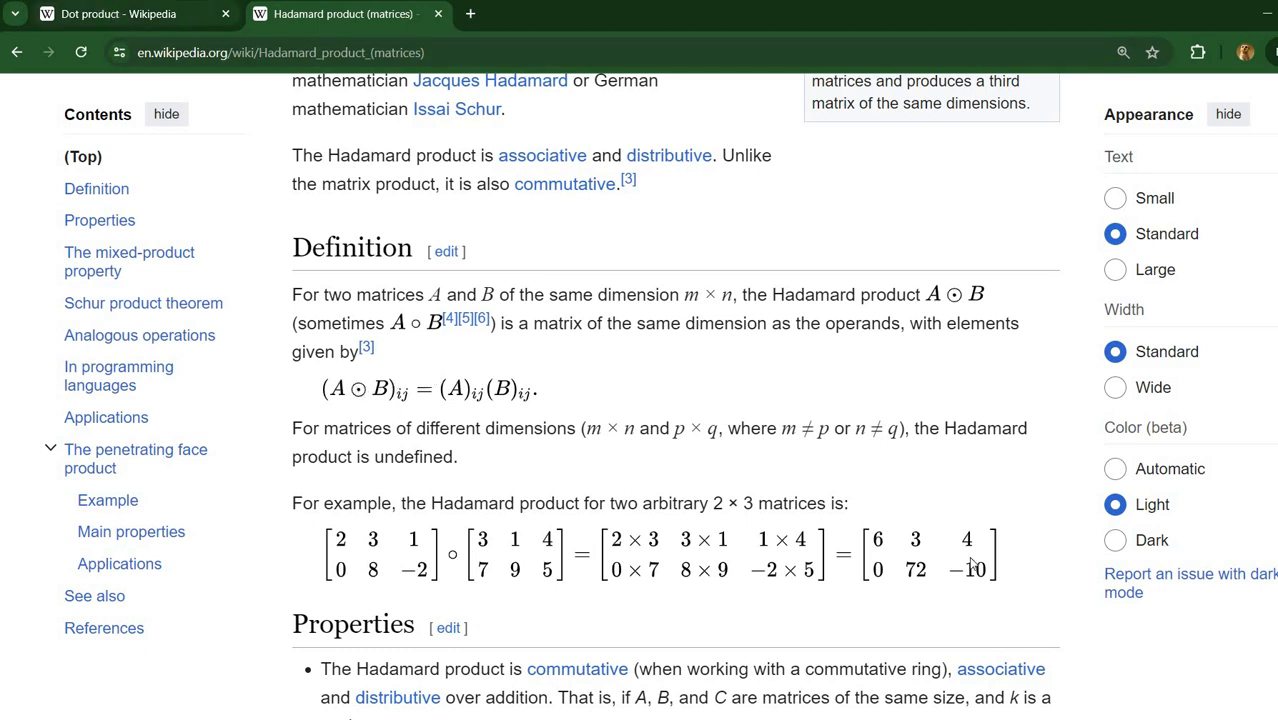
{"action": "left_click", "coordinate": [120, 20]}
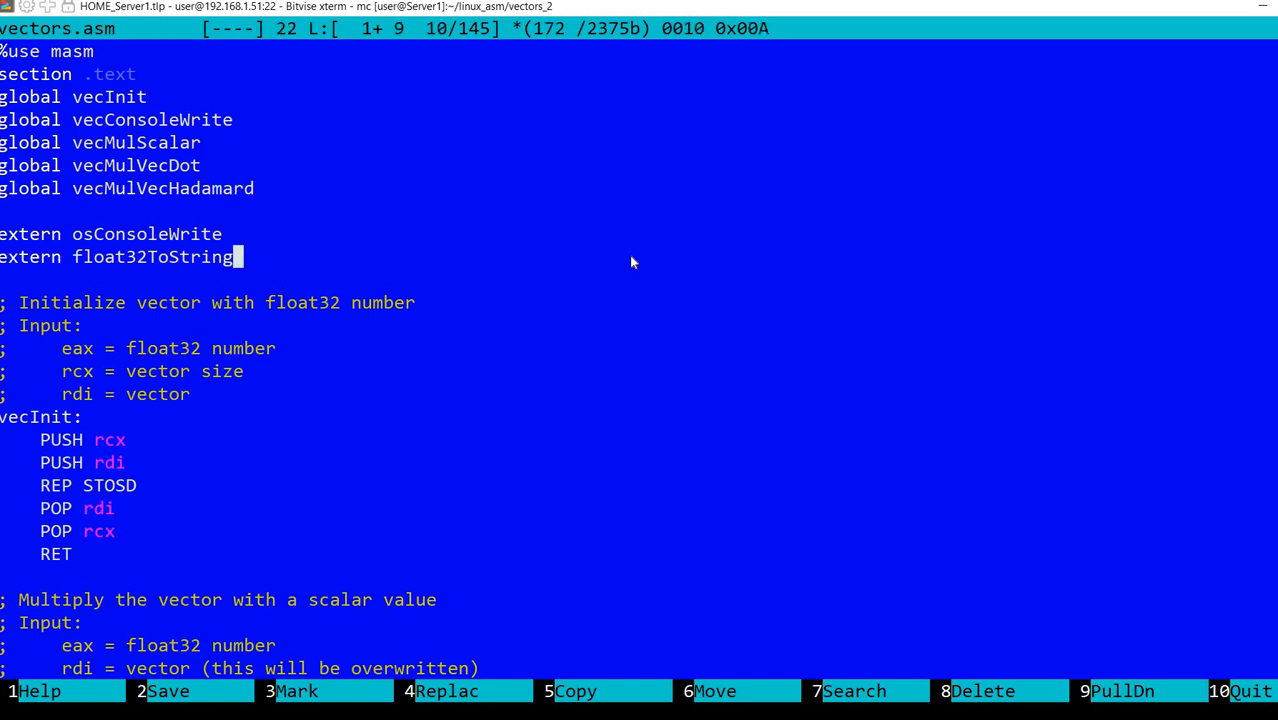
Step: Scroll vectors.asm down to the full vecMulScalar routine, from its comments to RET
{"action": "scroll", "scroll_direction": "down", "scroll_amount": 3}
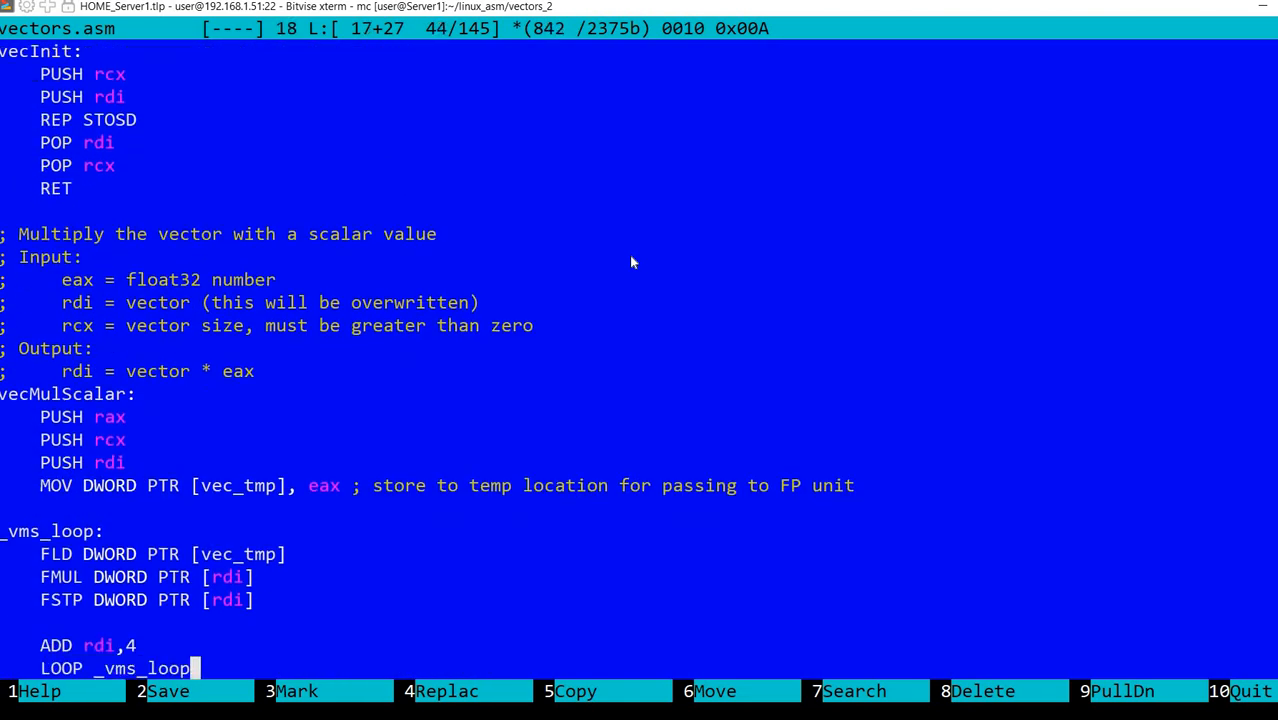
{"action": "scroll", "scroll_direction": "down", "scroll_amount": 3}
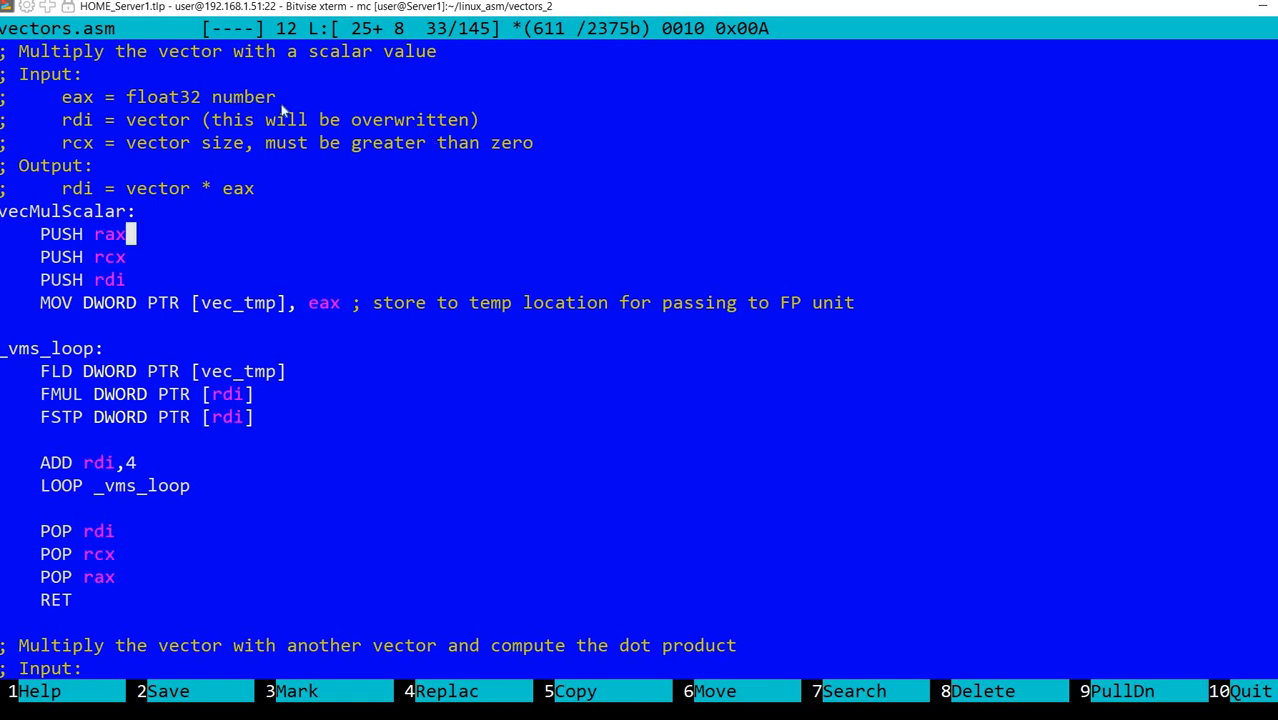
{"action": "mouse_move", "coordinate": [502, 252]}
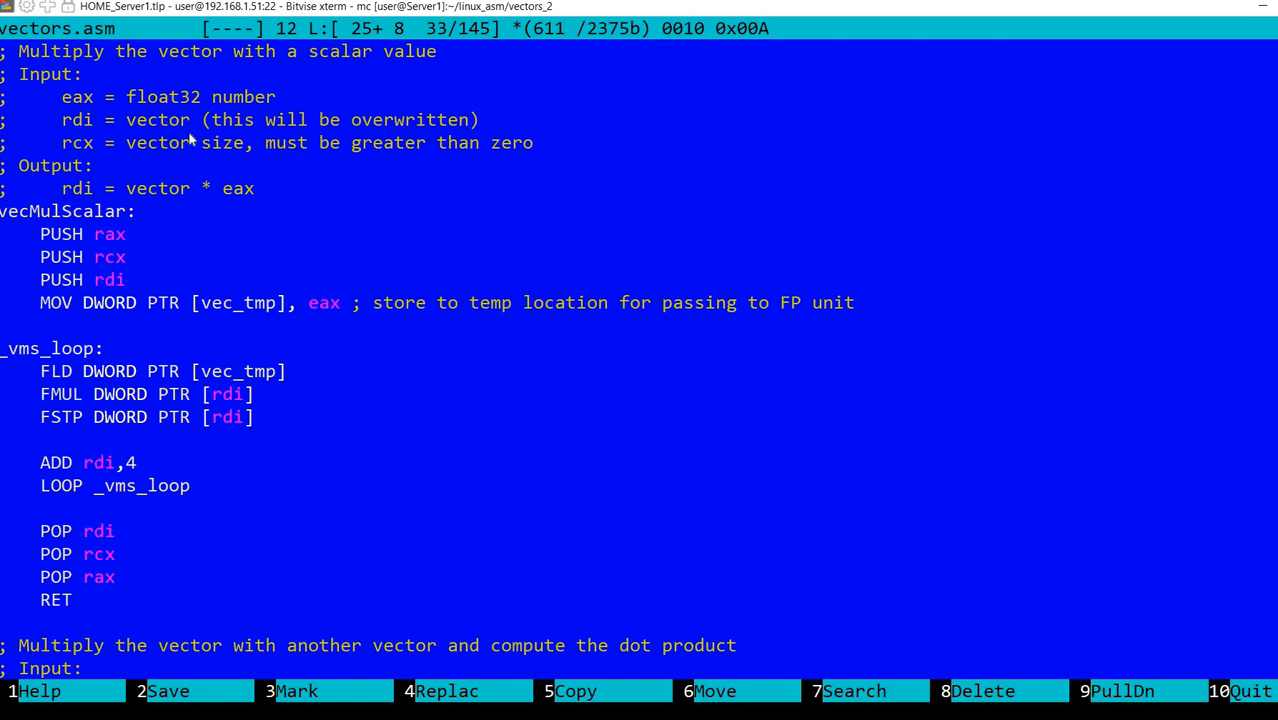
{"action": "mouse_move", "coordinate": [412, 252]}
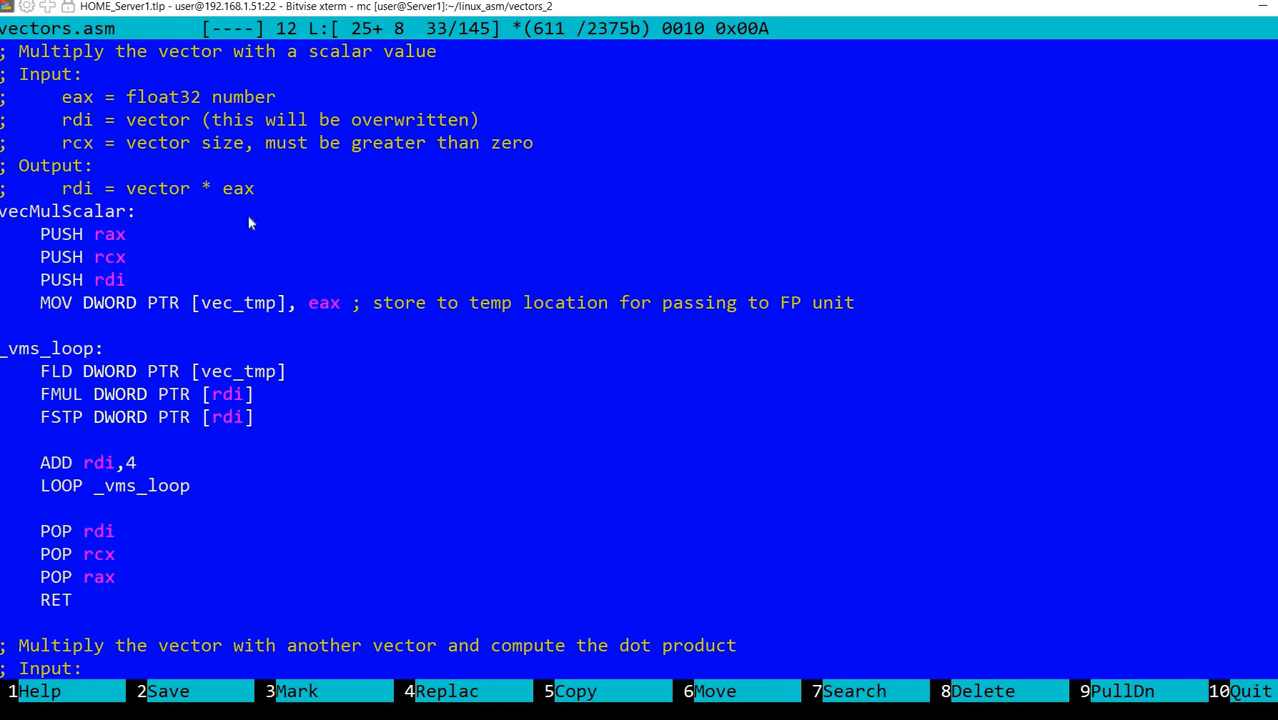
{"action": "left_click", "coordinate": [126, 232]}
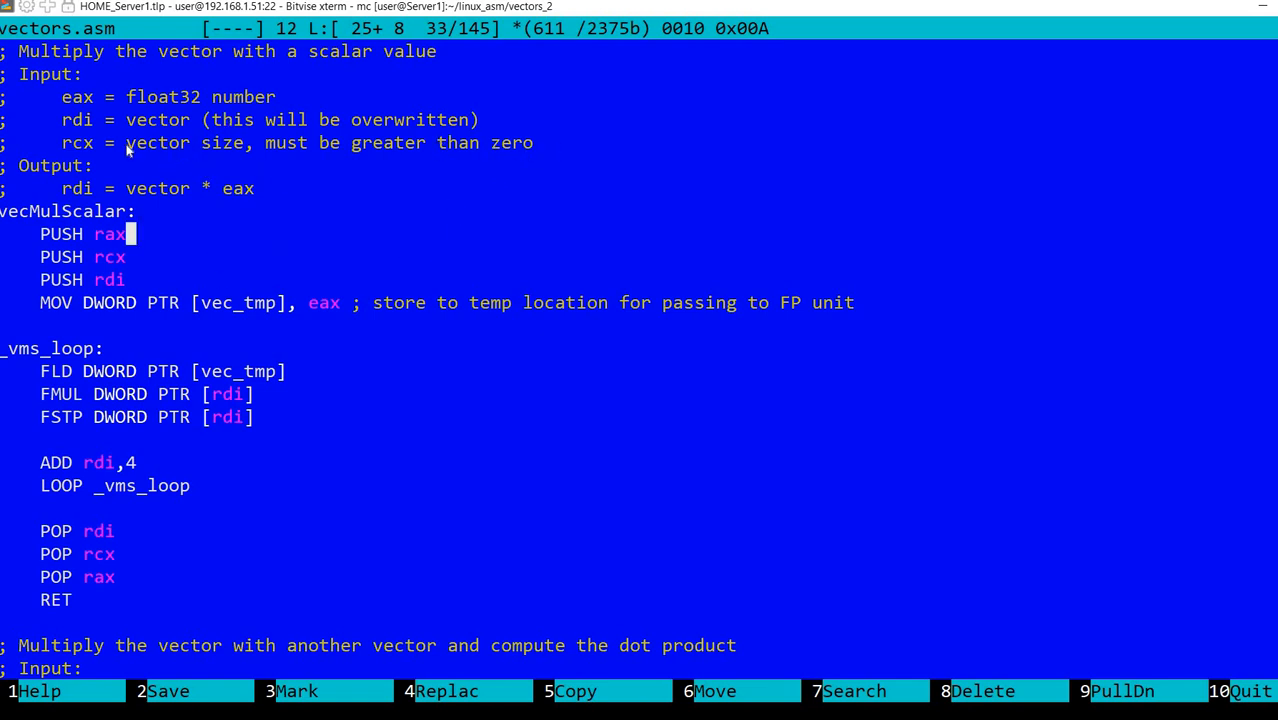
{"action": "mouse_move", "coordinate": [250, 240]}
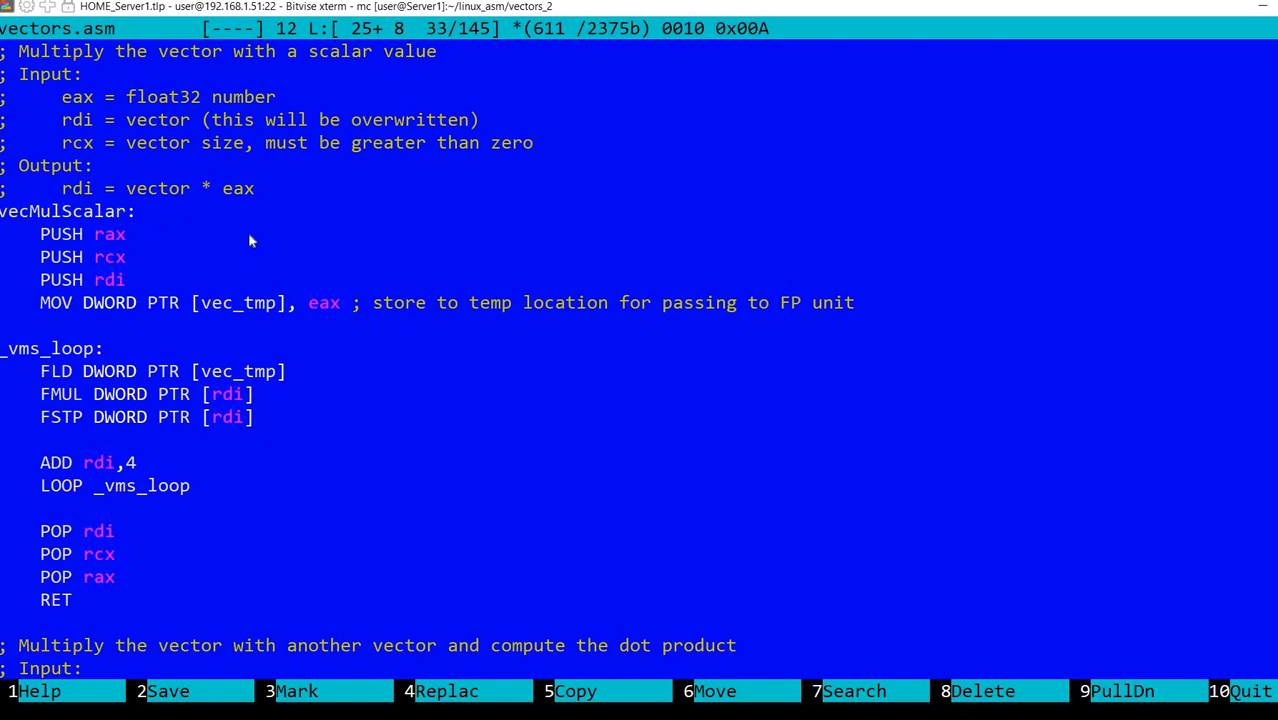
{"action": "mouse_move", "coordinate": [312, 212]}
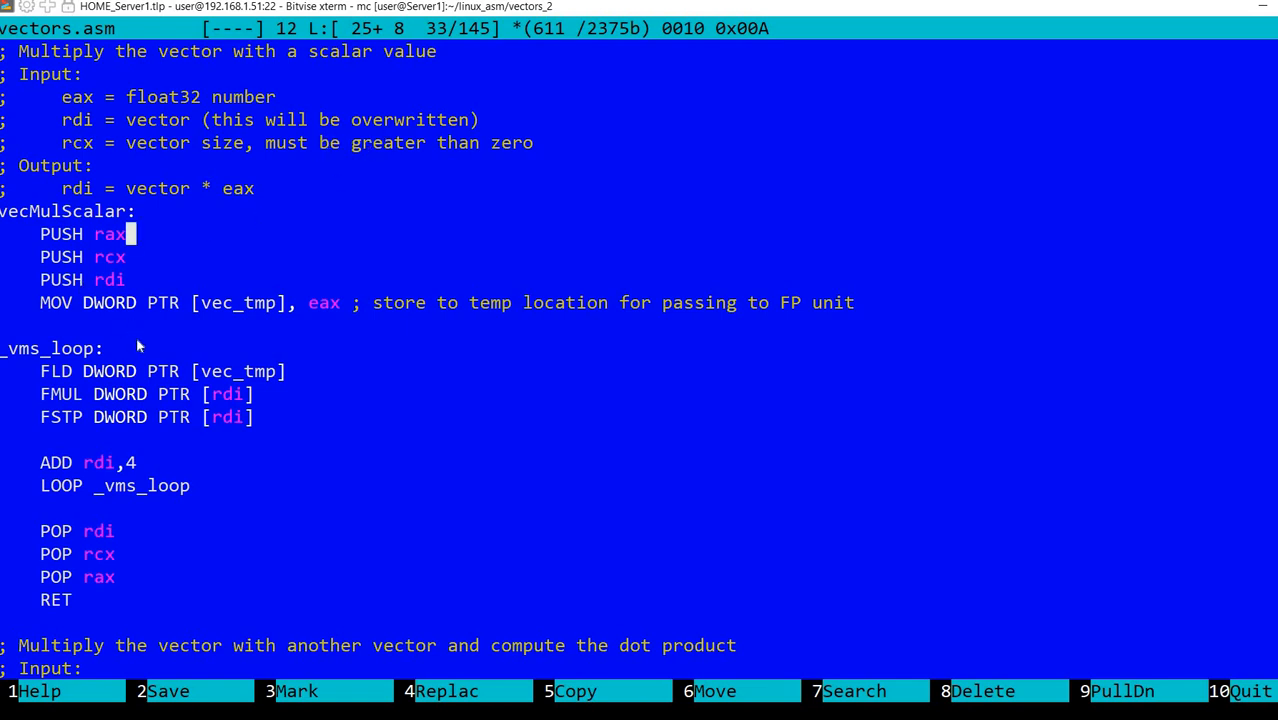
{"action": "mouse_move", "coordinate": [142, 312]}
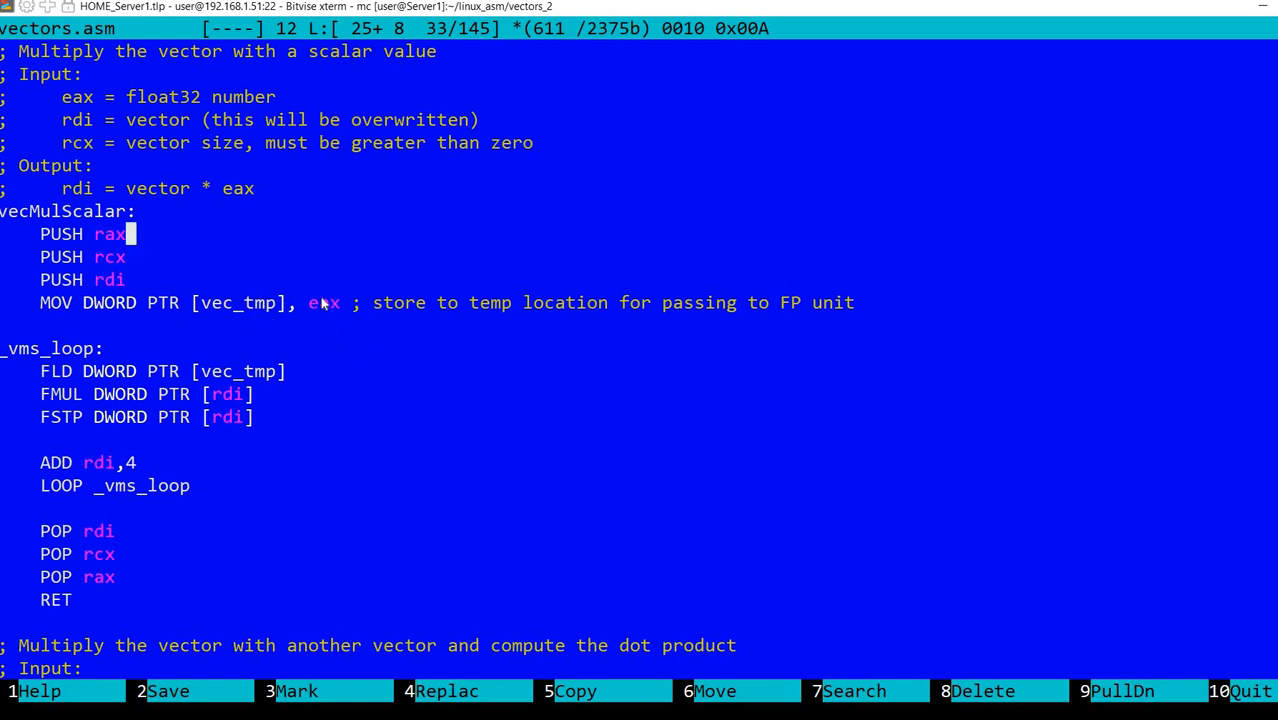
{"action": "mouse_move", "coordinate": [336, 336]}
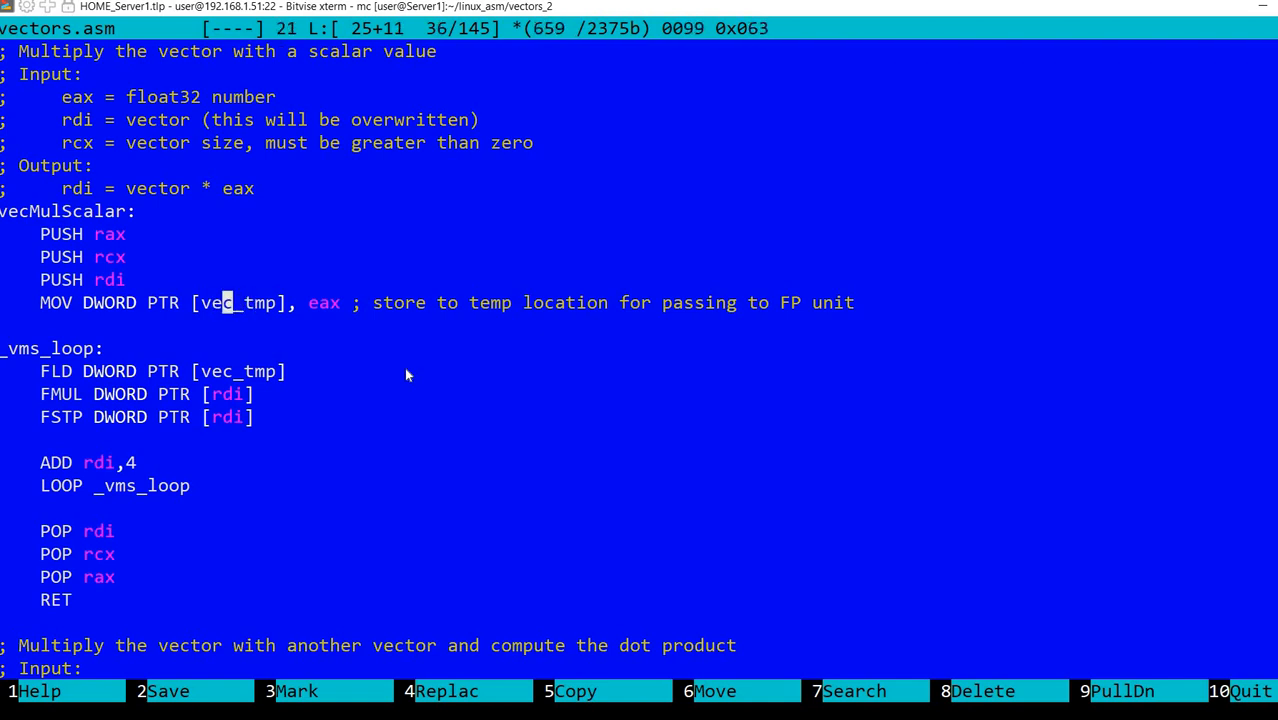
{"action": "key", "text": "Down"}
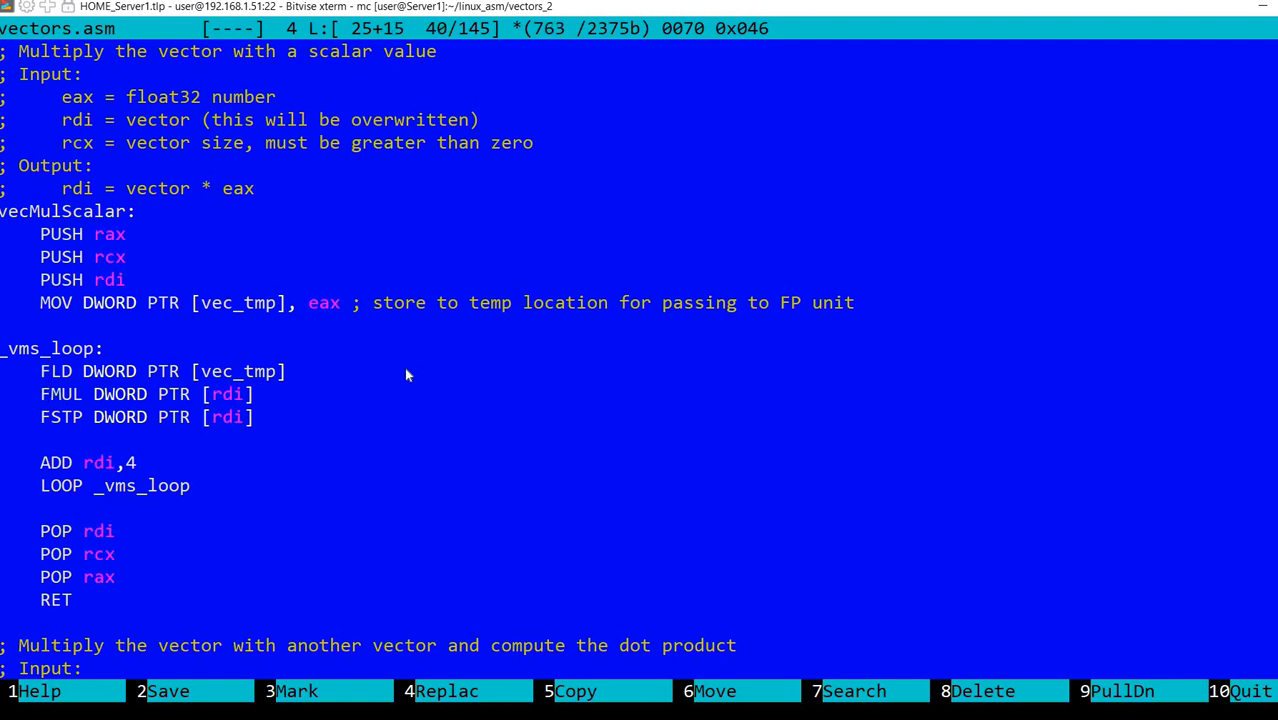
{"action": "mouse_move", "coordinate": [258, 400]}
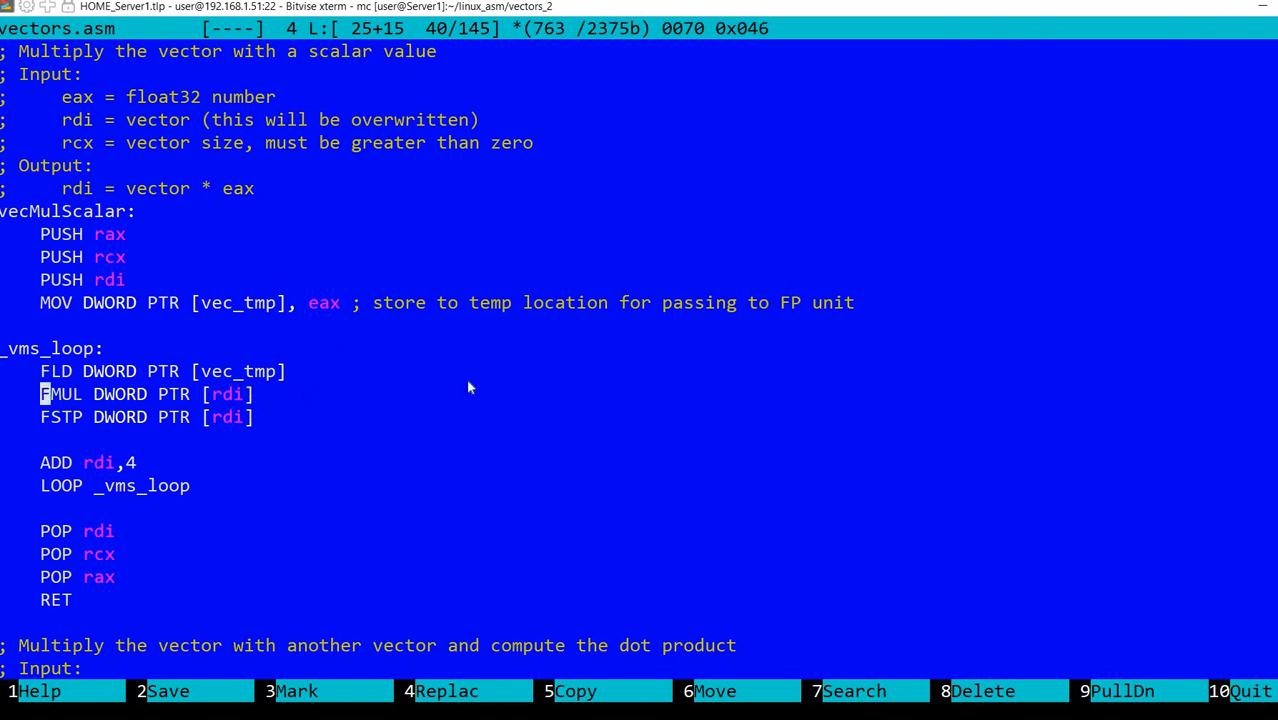
{"action": "key", "text": "Down"}
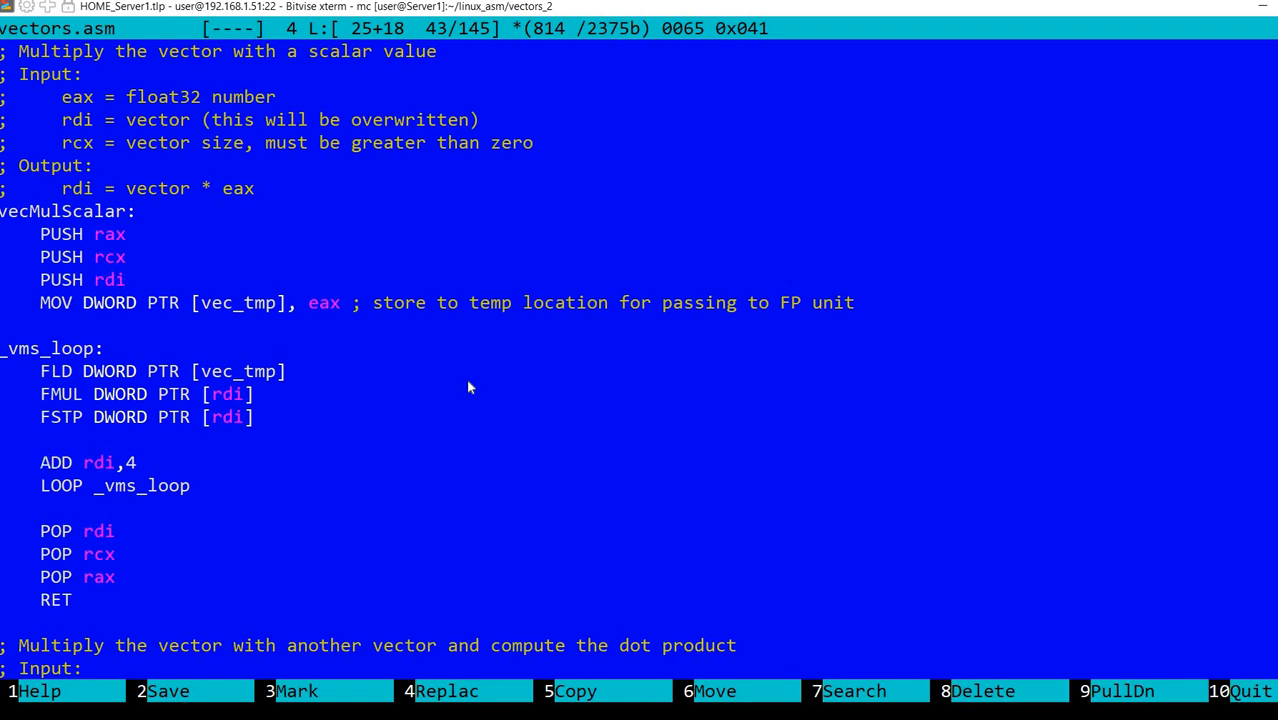
{"action": "key", "text": "Down"}
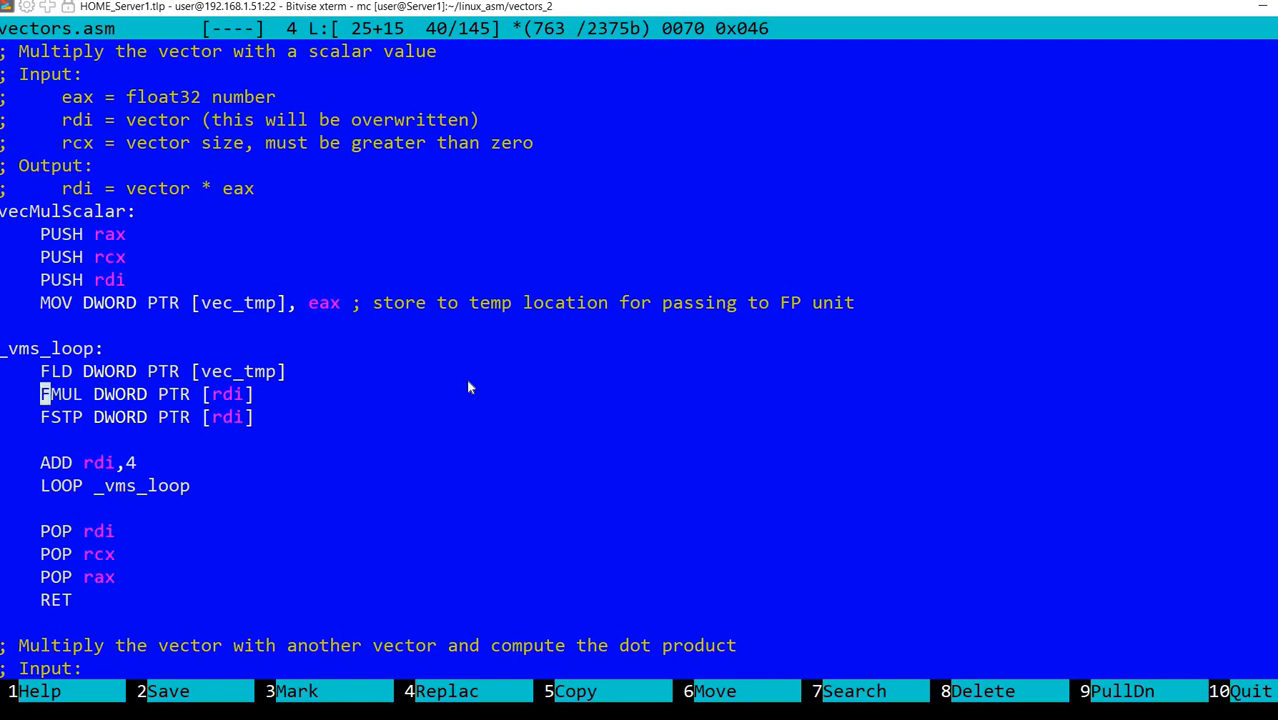
{"action": "key", "text": "Down"}
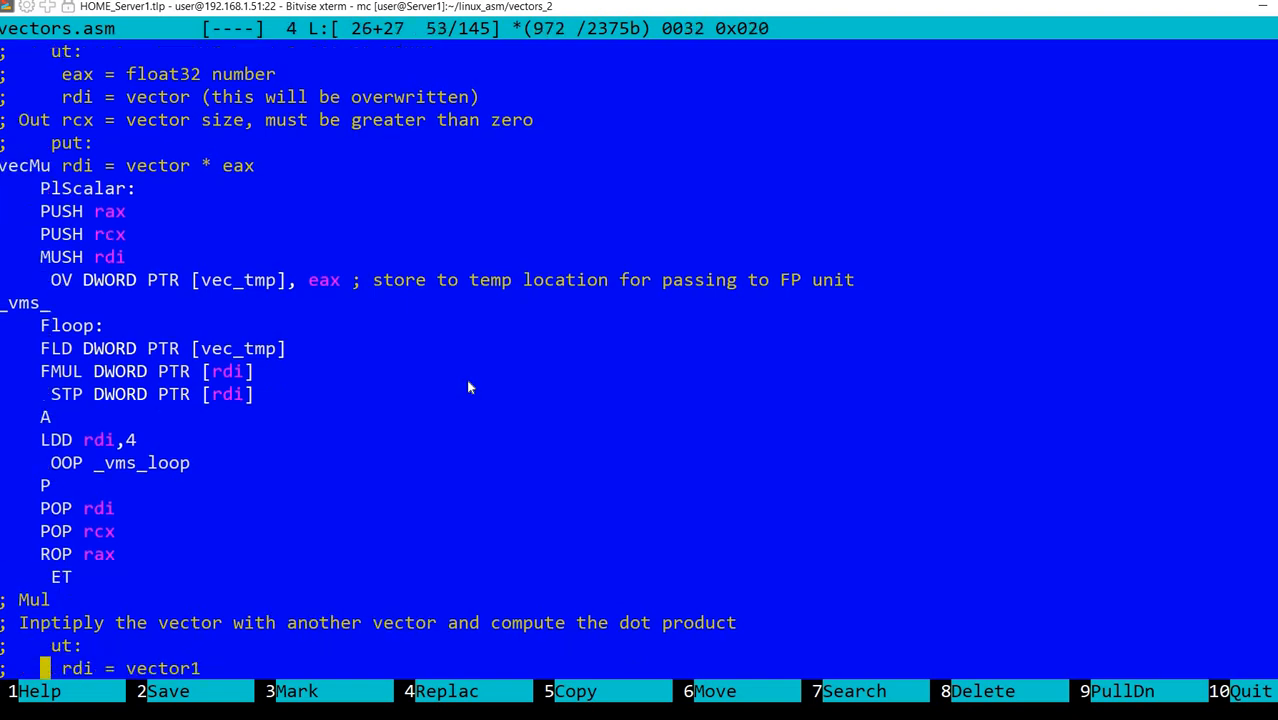
{"action": "scroll", "scroll_direction": "down", "scroll_amount": 3}
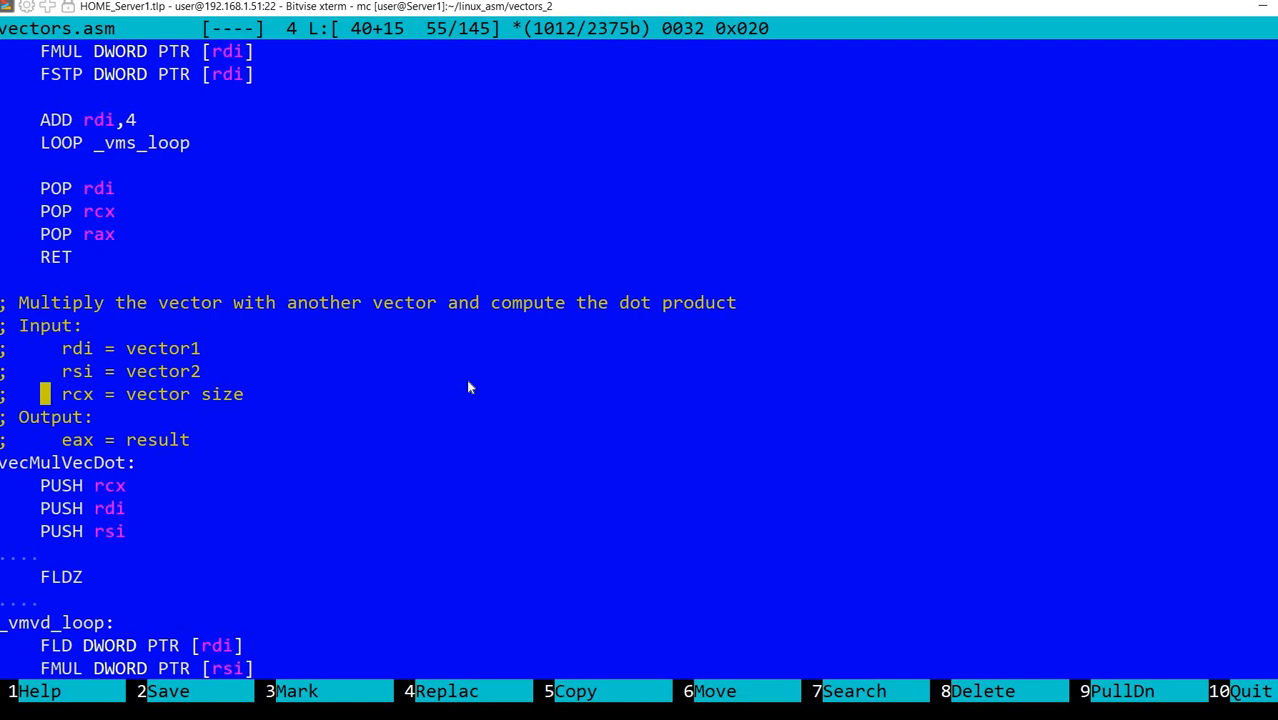
{"action": "key", "text": "Down"}
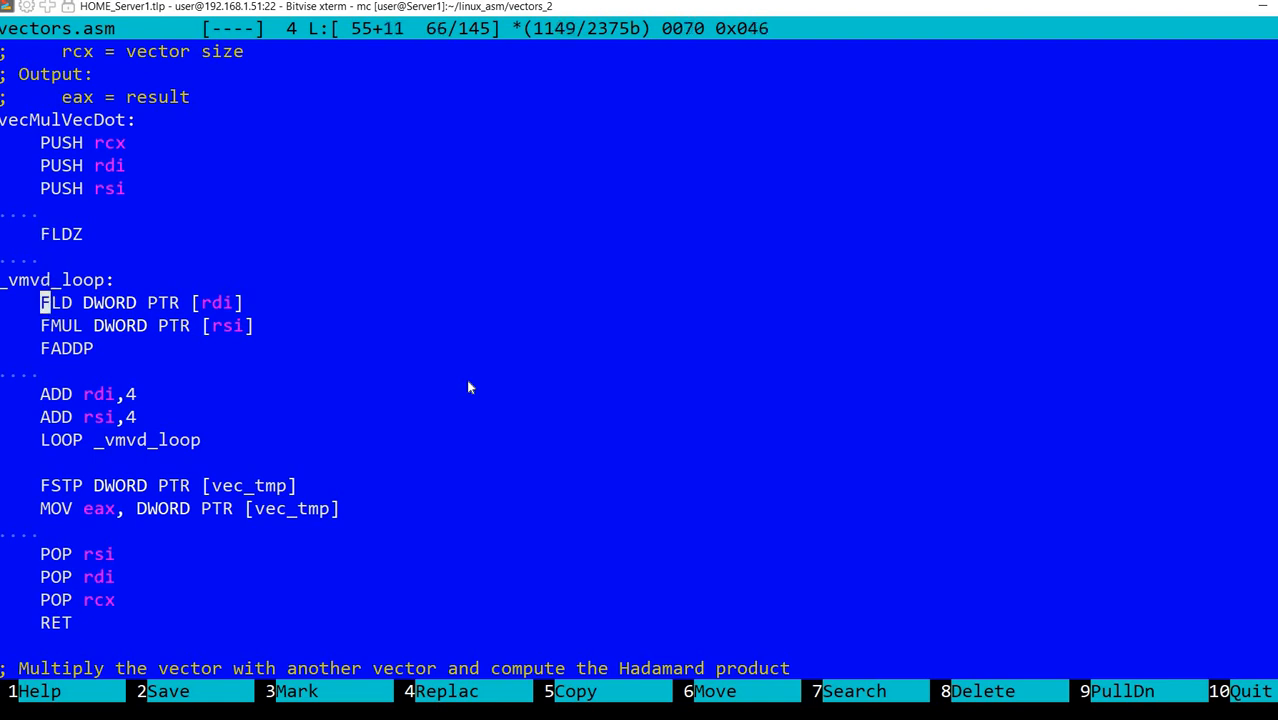
{"action": "key", "text": "Right"}
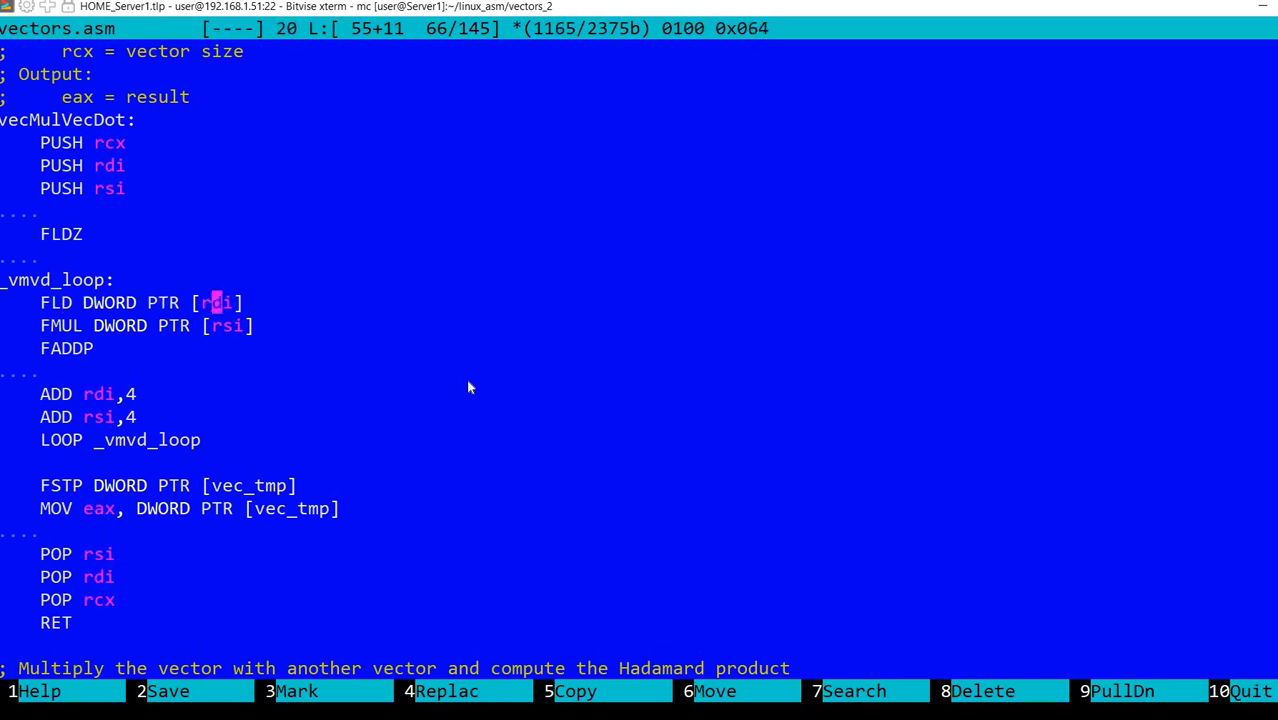
{"action": "key", "text": "Down"}
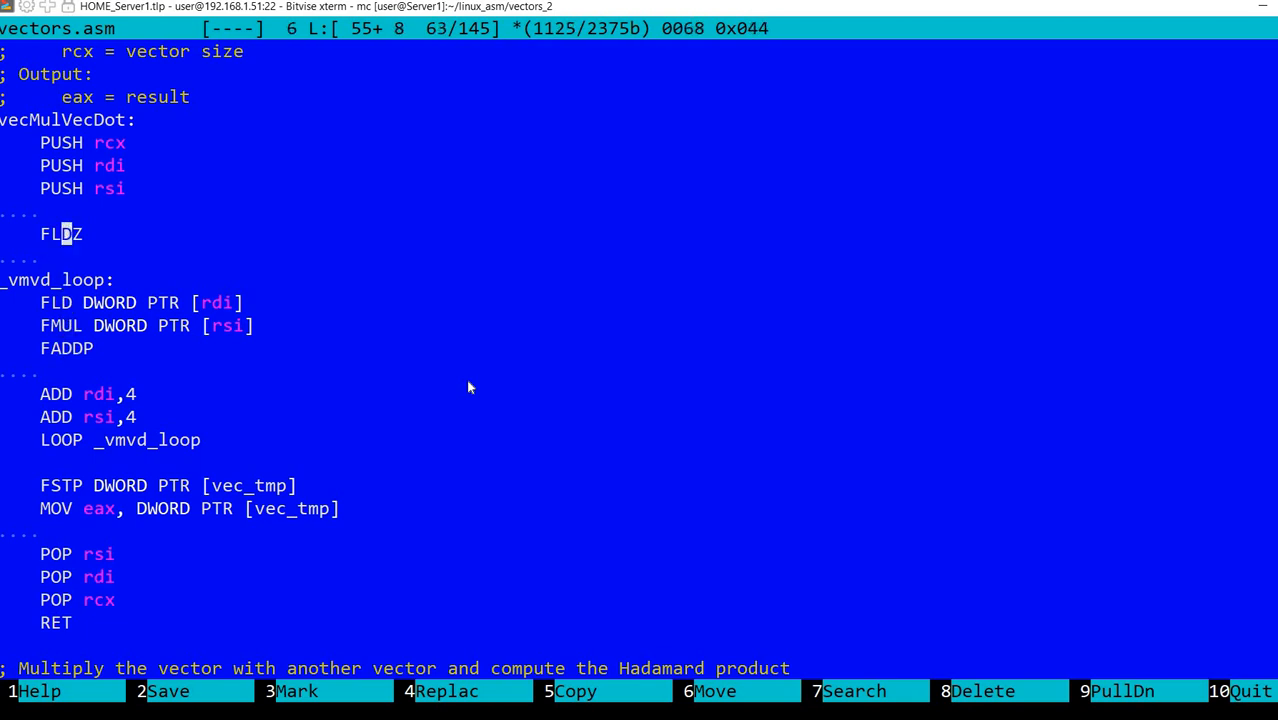
{"action": "key", "text": "Down"}
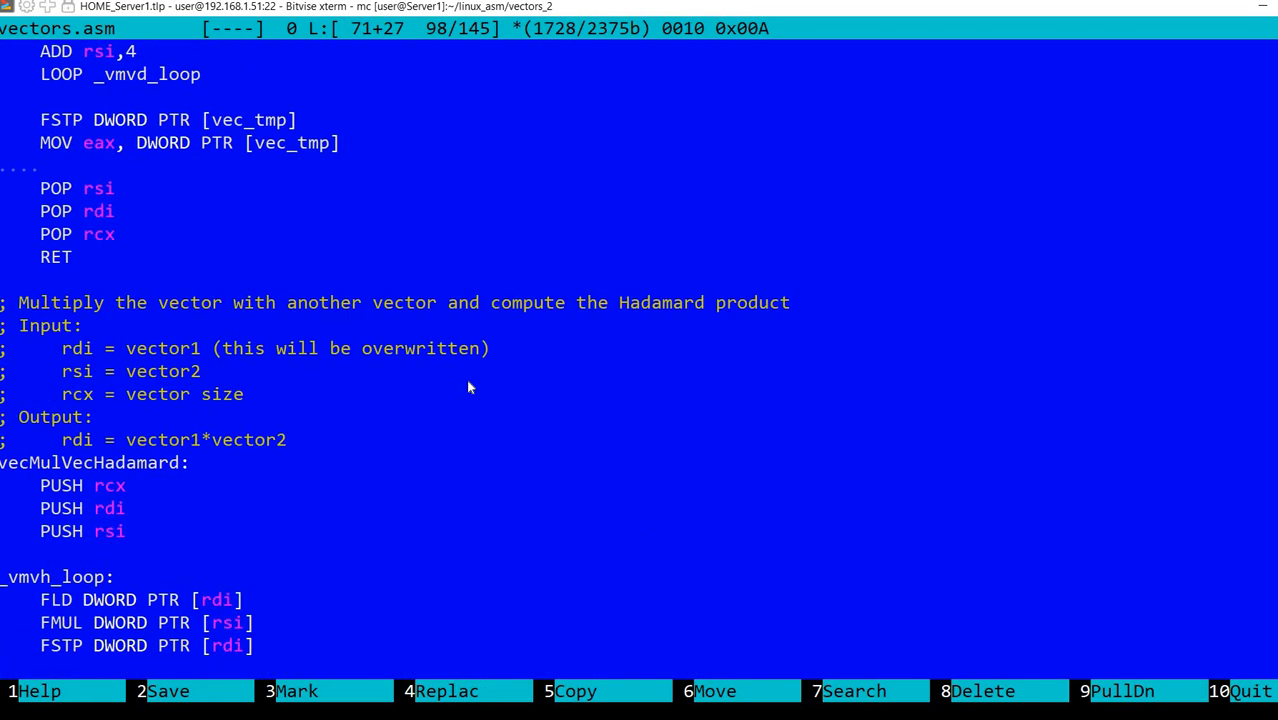
{"action": "scroll", "scroll_direction": "down", "scroll_amount": 3}
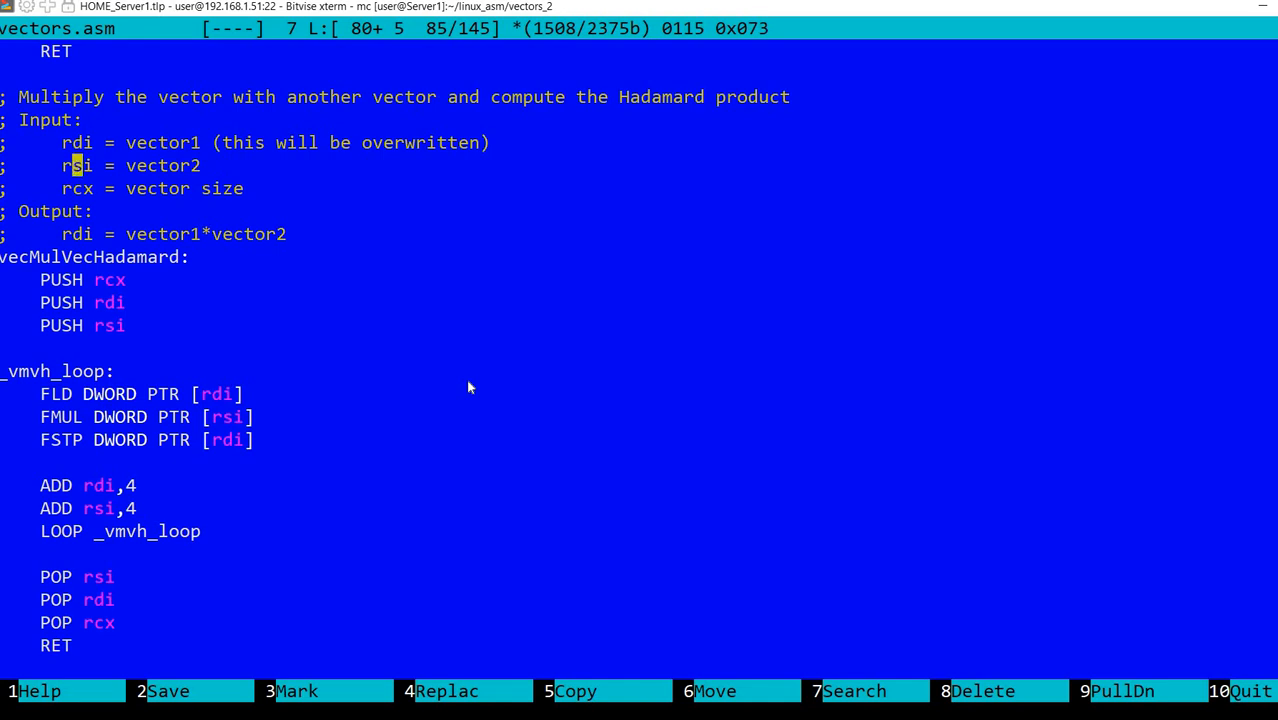
{"action": "key", "text": "Down"}
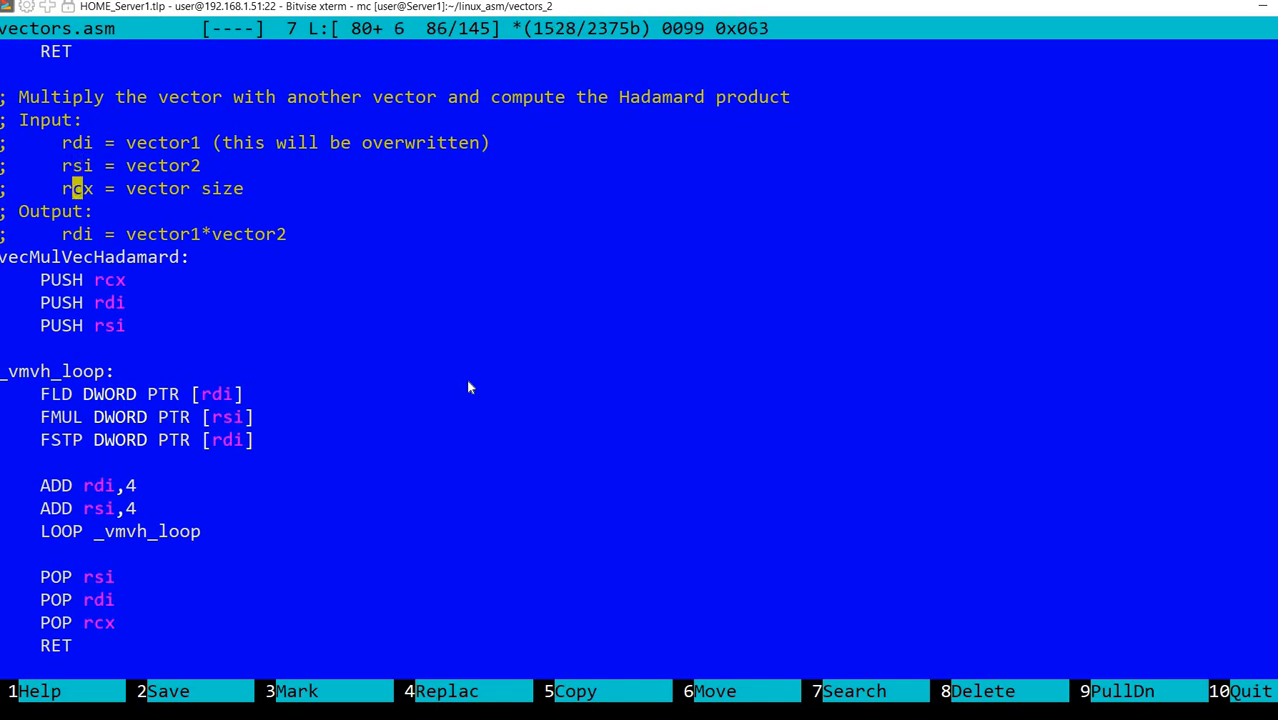
{"action": "key", "text": "Up"}
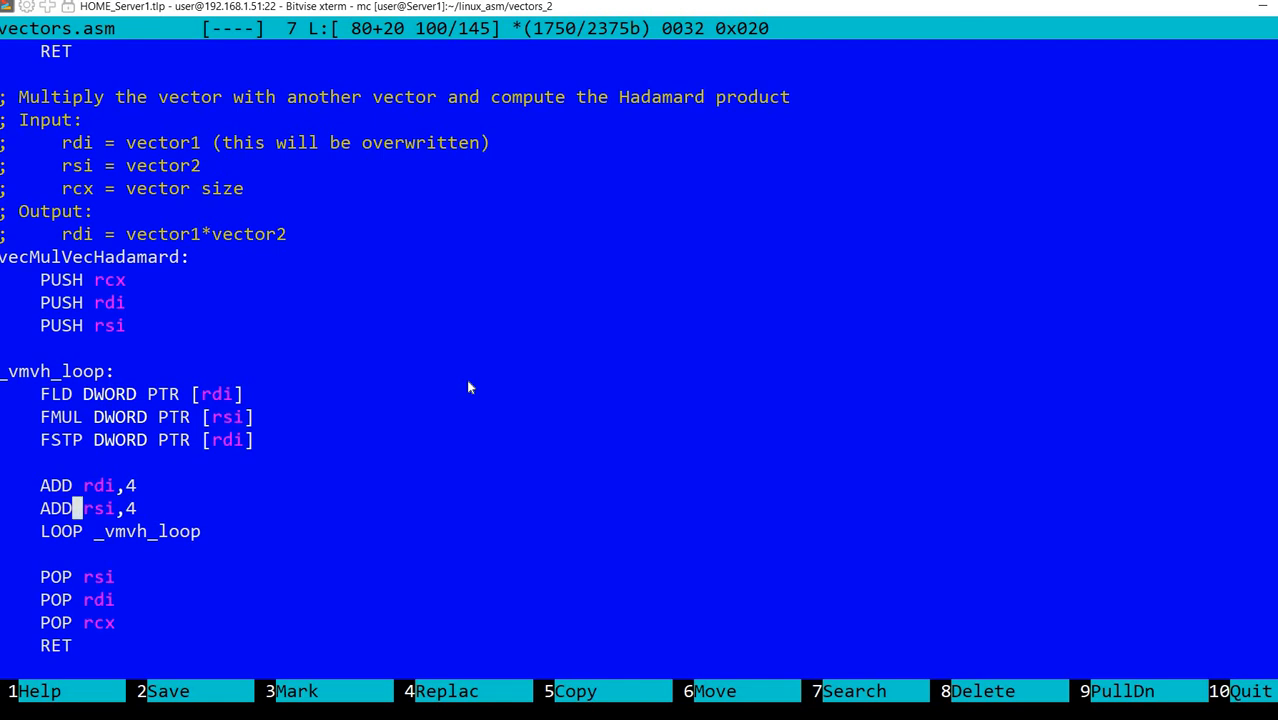
{"action": "key", "text": "Down"}
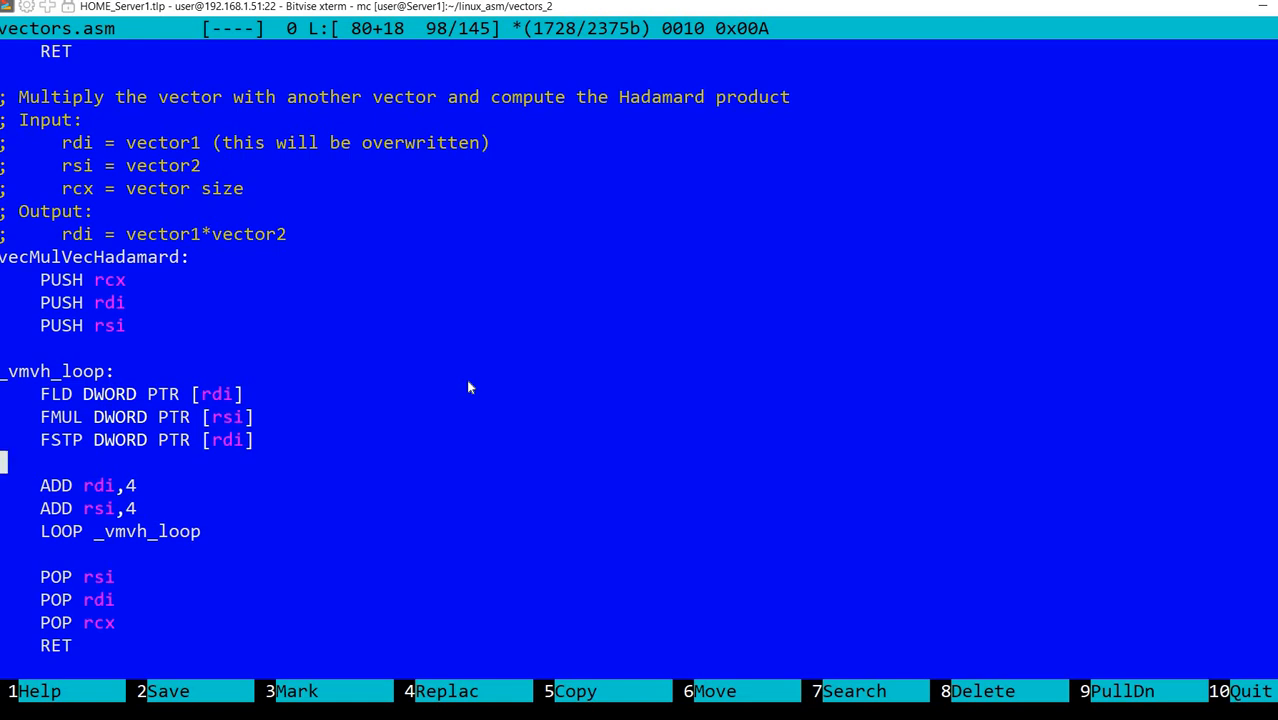
{"action": "scroll", "scroll_direction": "down", "scroll_amount": 3}
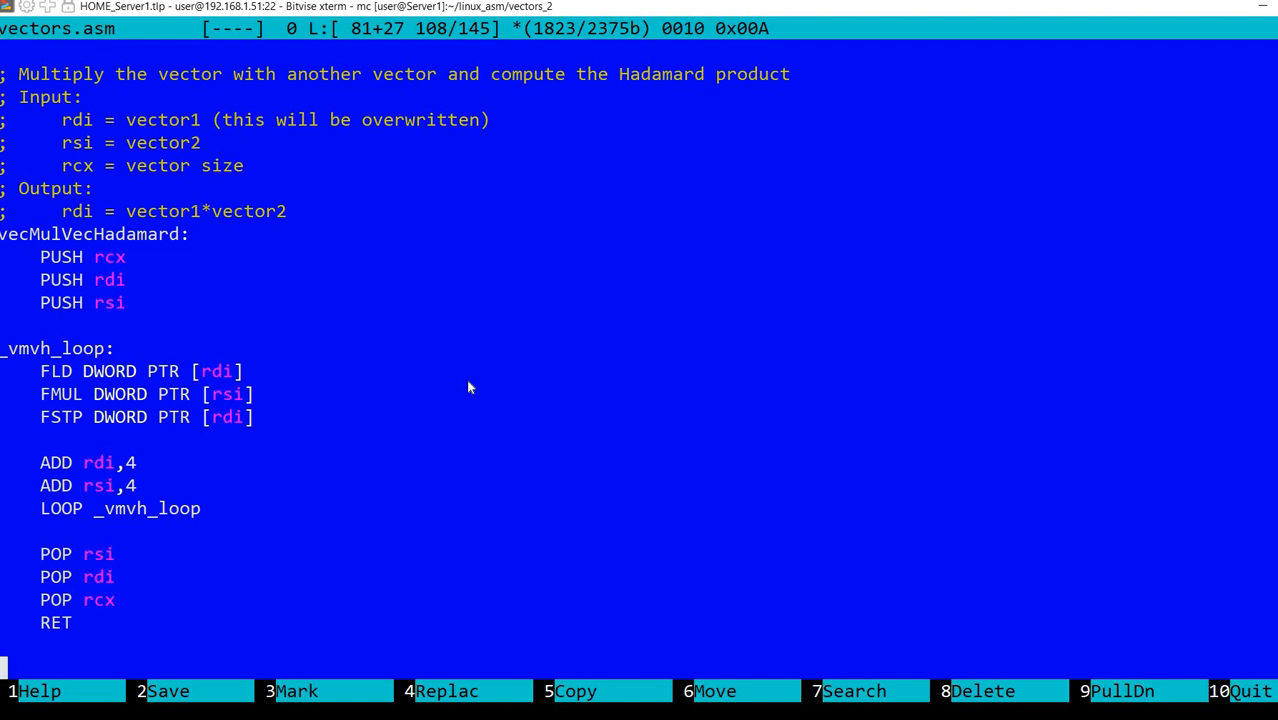
Step: Leave vectors.asm and bring up test_vec.asm with main's vector test calls
{"action": "key", "text": "F10"}
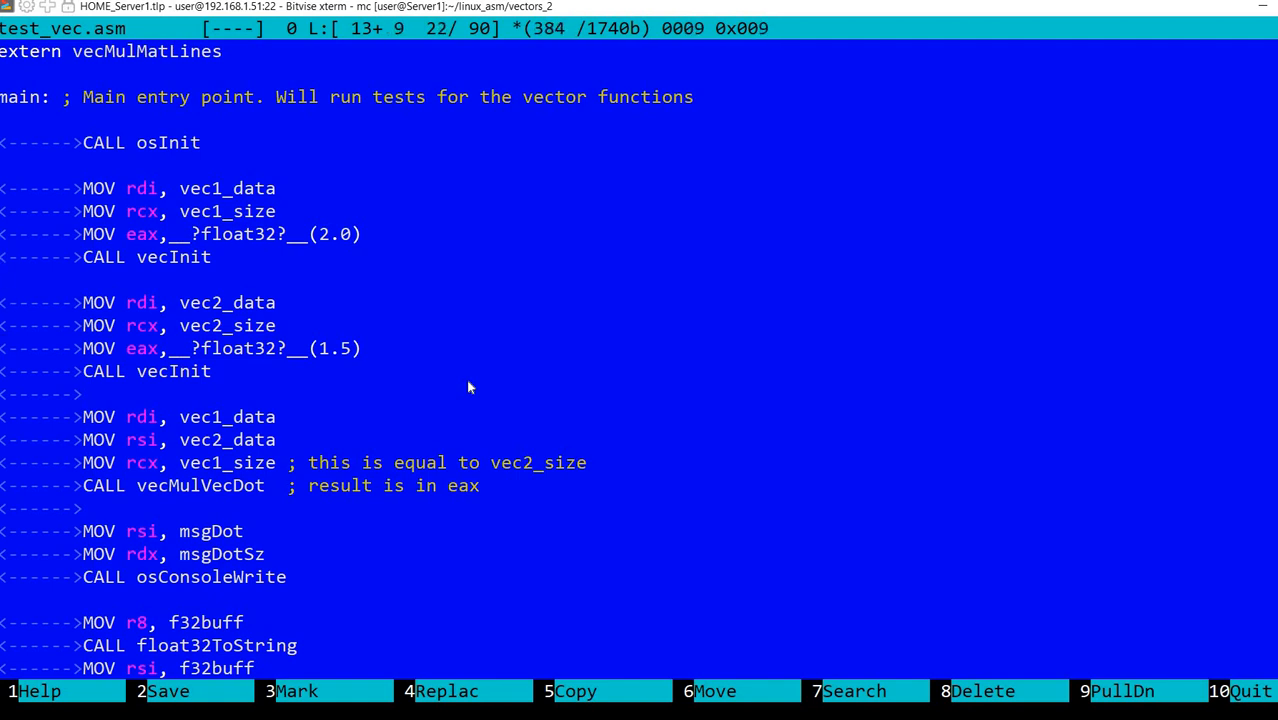
{"action": "key", "text": "Up"}
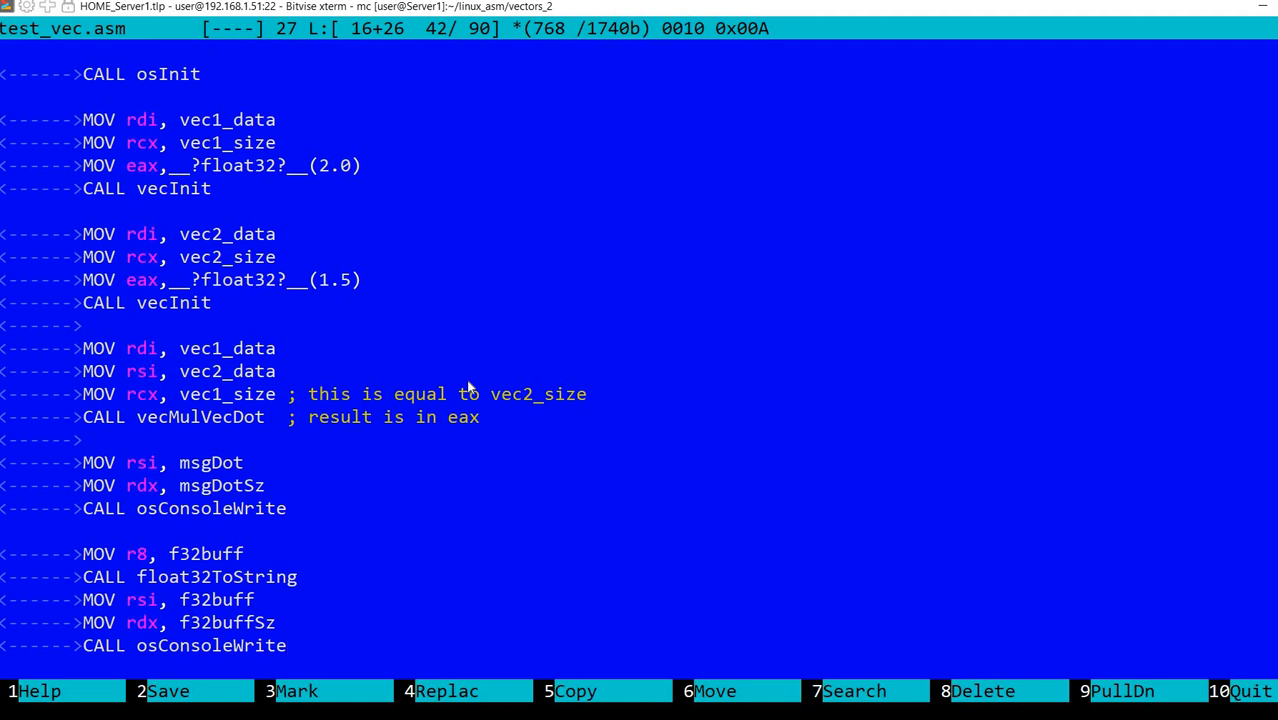
{"action": "scroll", "scroll_direction": "down", "scroll_amount": 3}
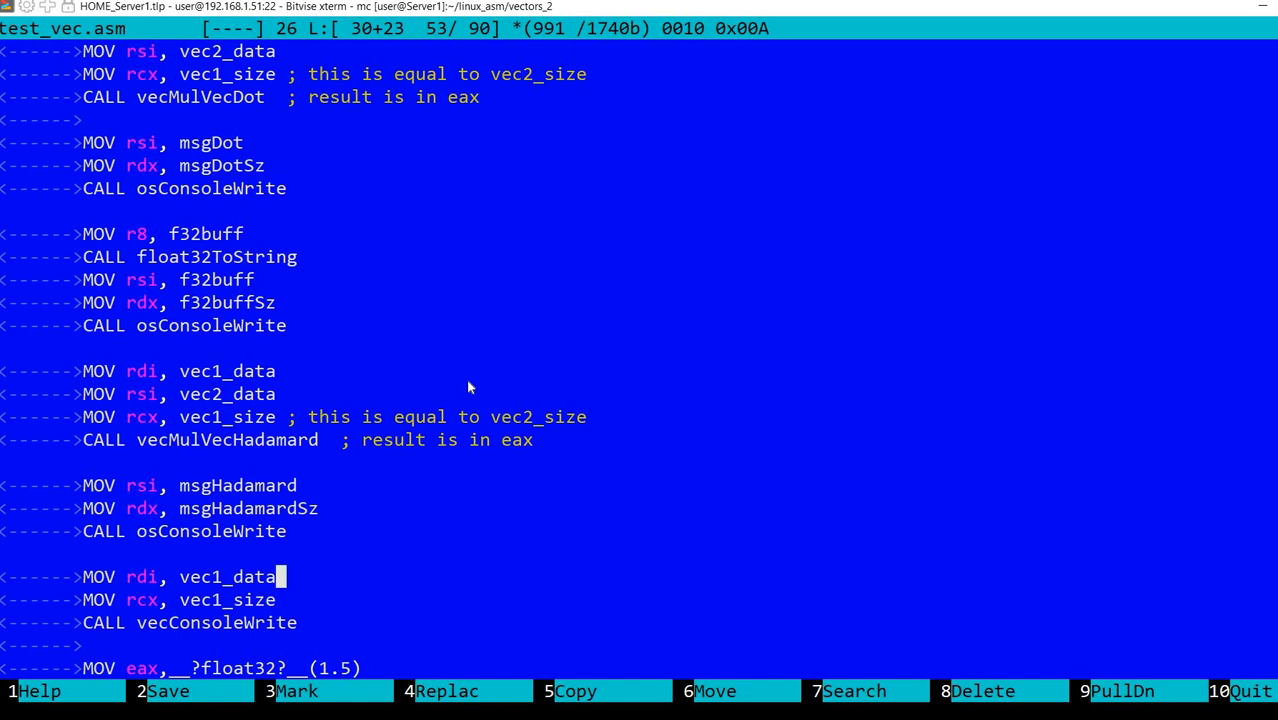
{"action": "scroll", "scroll_direction": "down", "scroll_amount": 3}
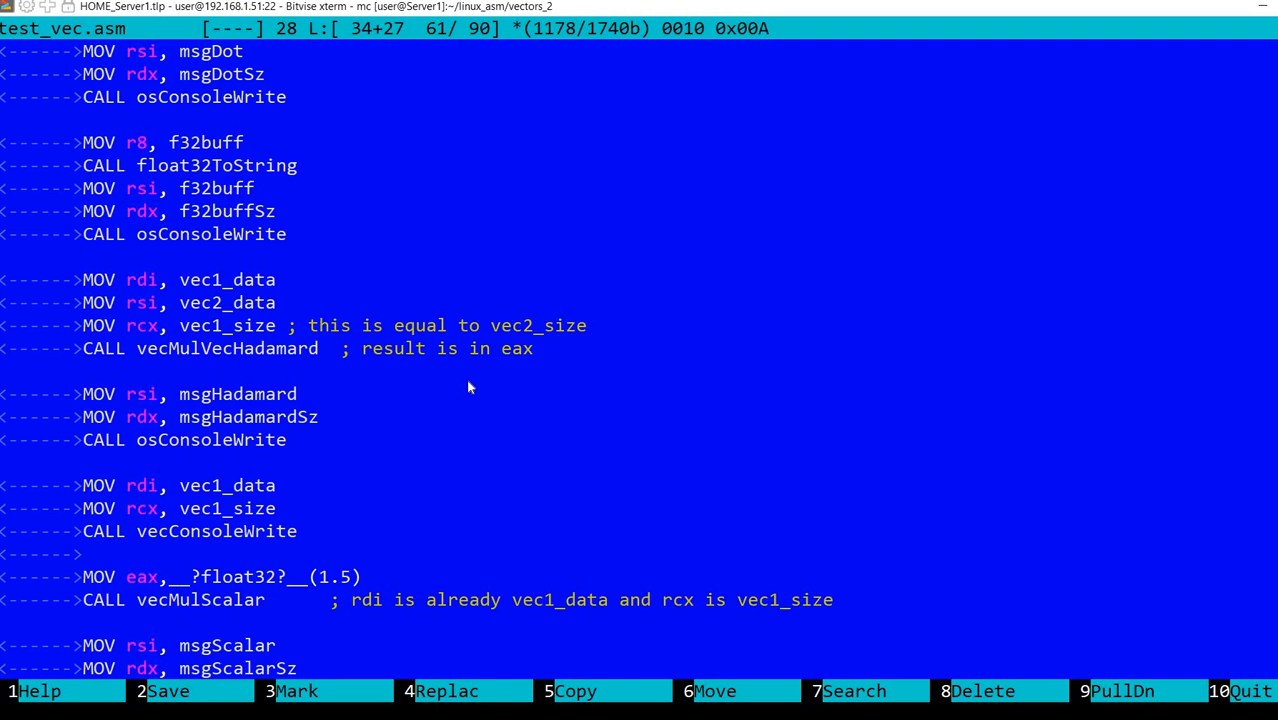
{"action": "scroll", "scroll_direction": "down", "scroll_amount": 3}
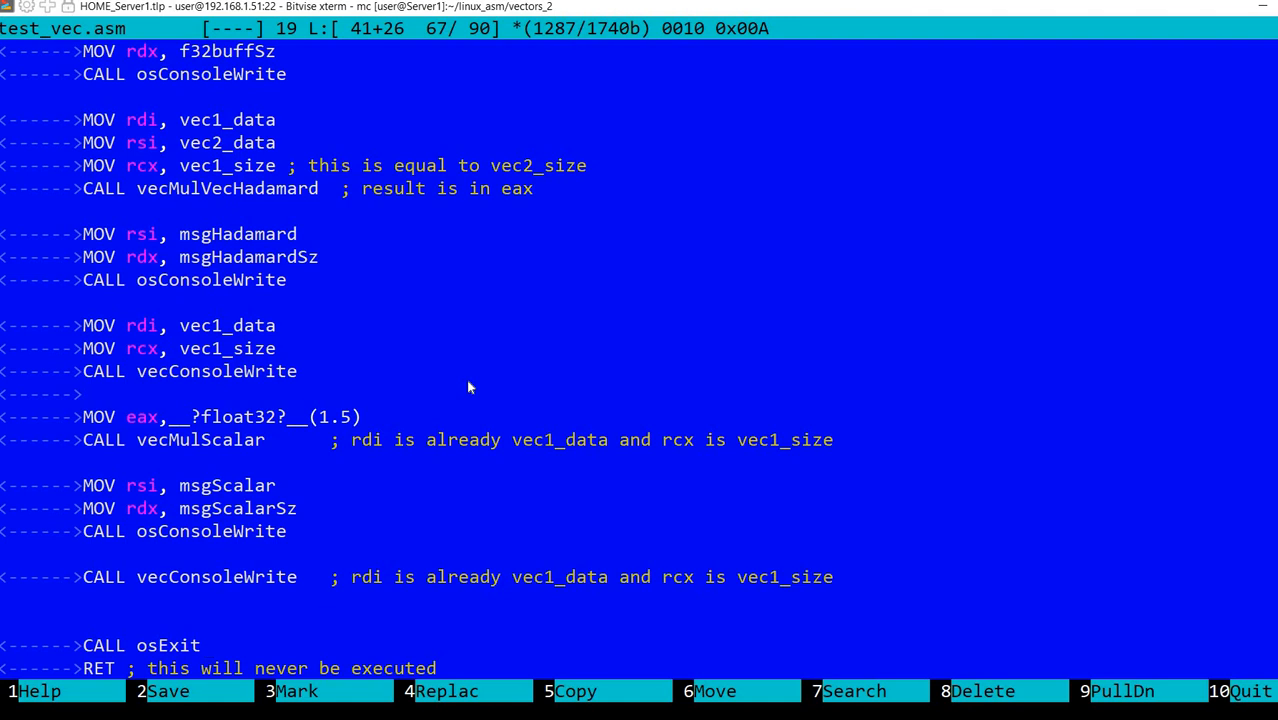
Step: View build.sh's nasm and ld commands, then return to test_vec.asm
{"action": "key", "text": "F10"}
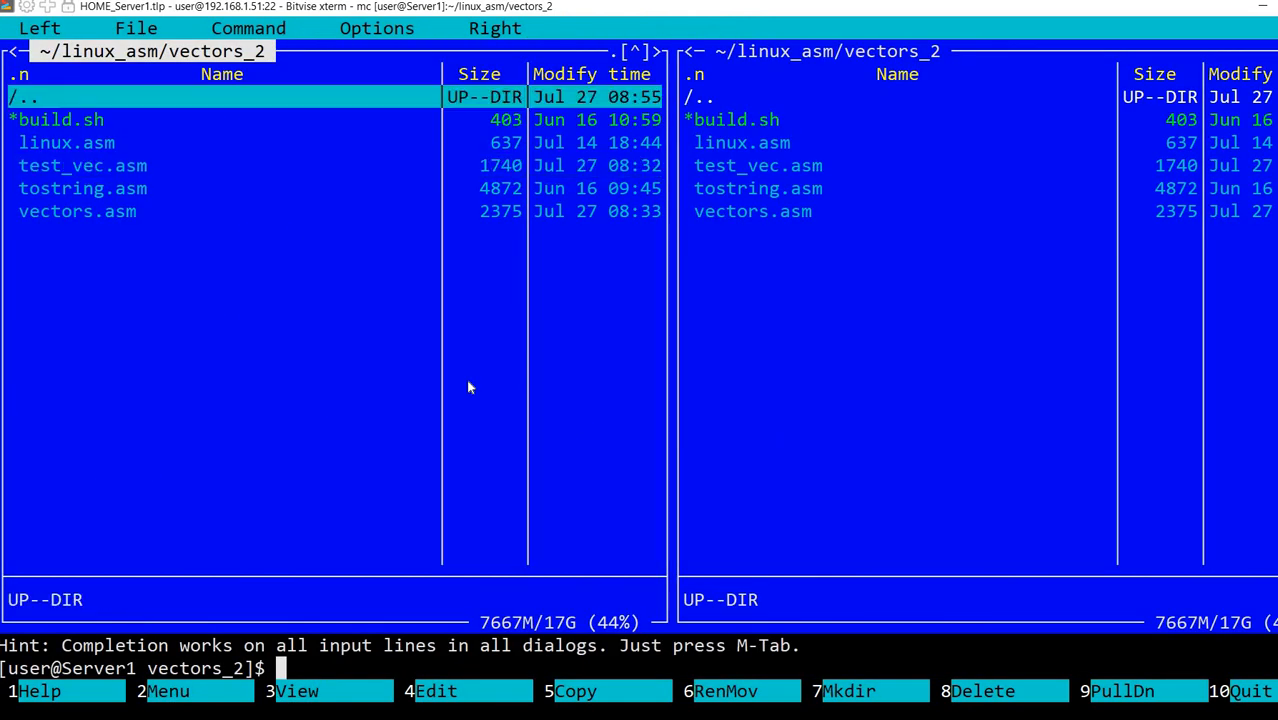
{"action": "key", "text": "enter"}
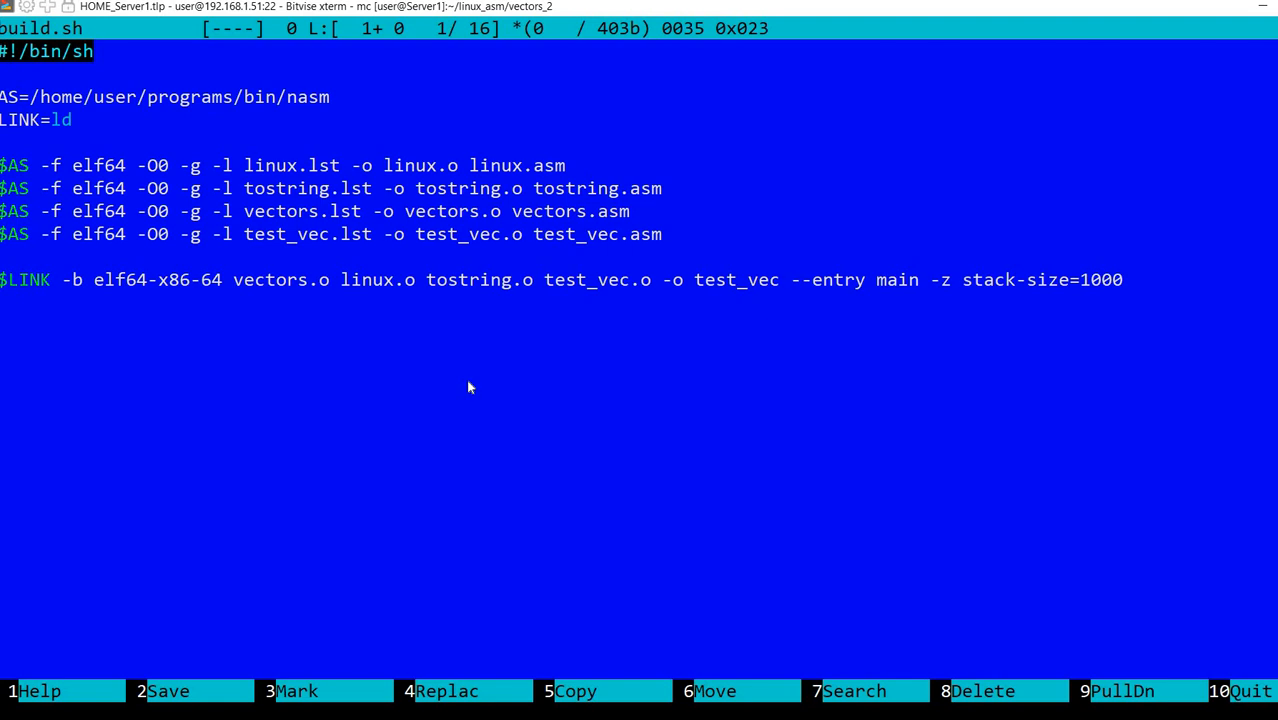
{"action": "key", "text": "F10"}
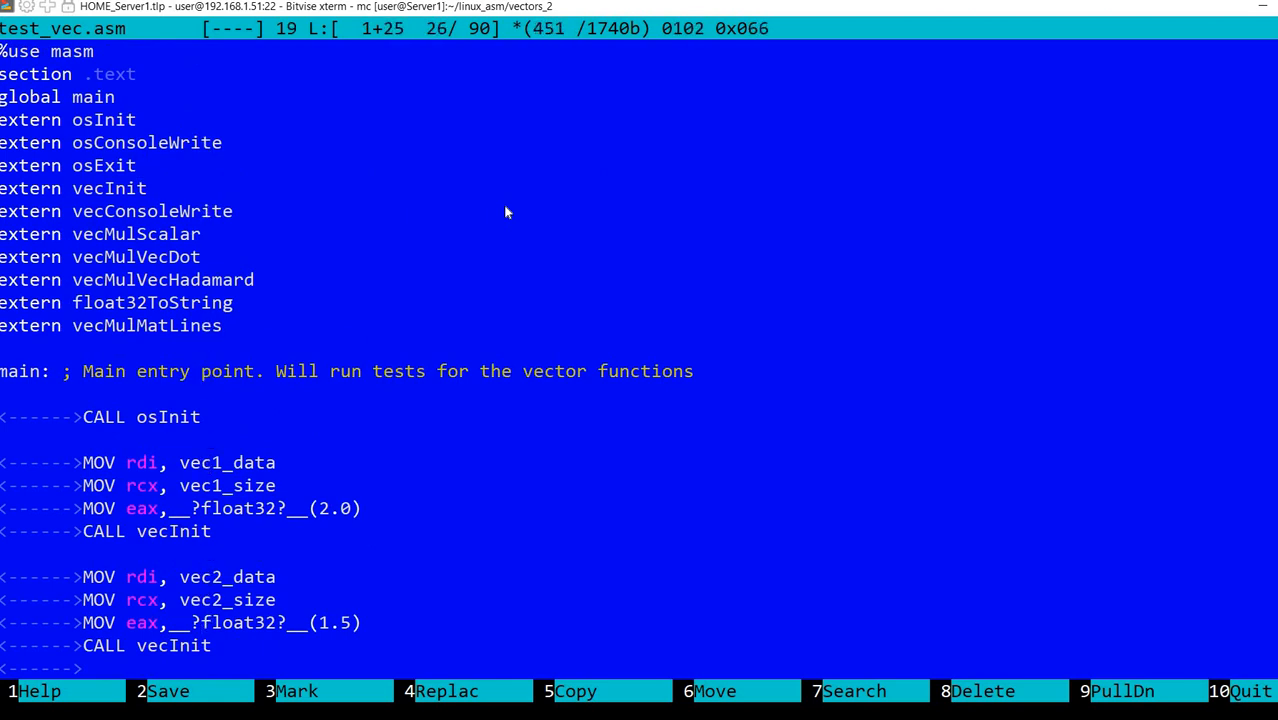
{"action": "mouse_move", "coordinate": [378, 516]}
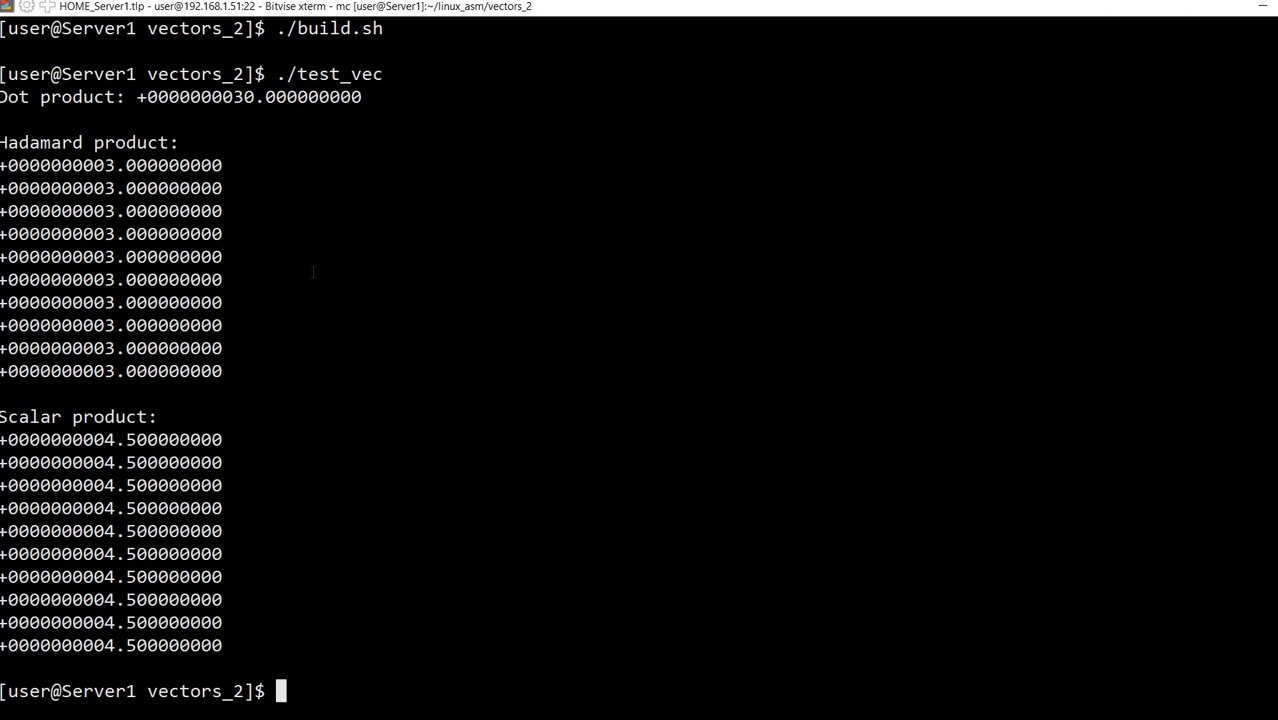
{"action": "mouse_move", "coordinate": [344, 264]}
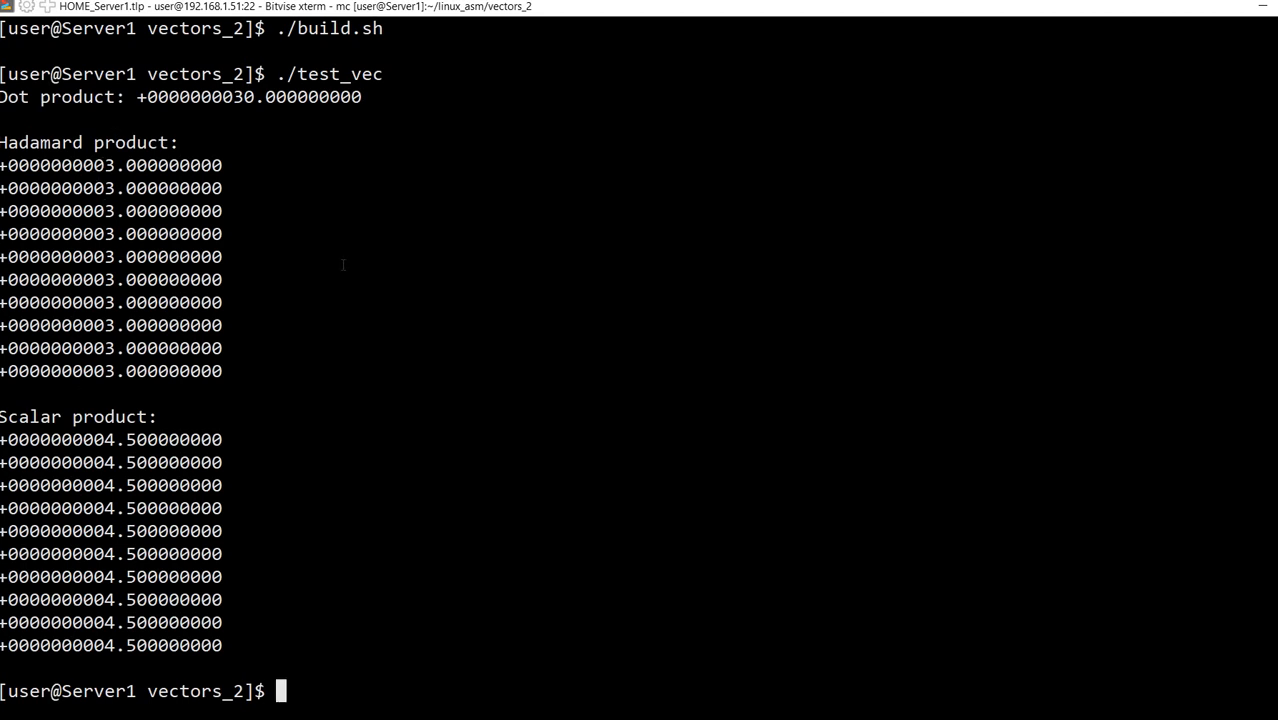